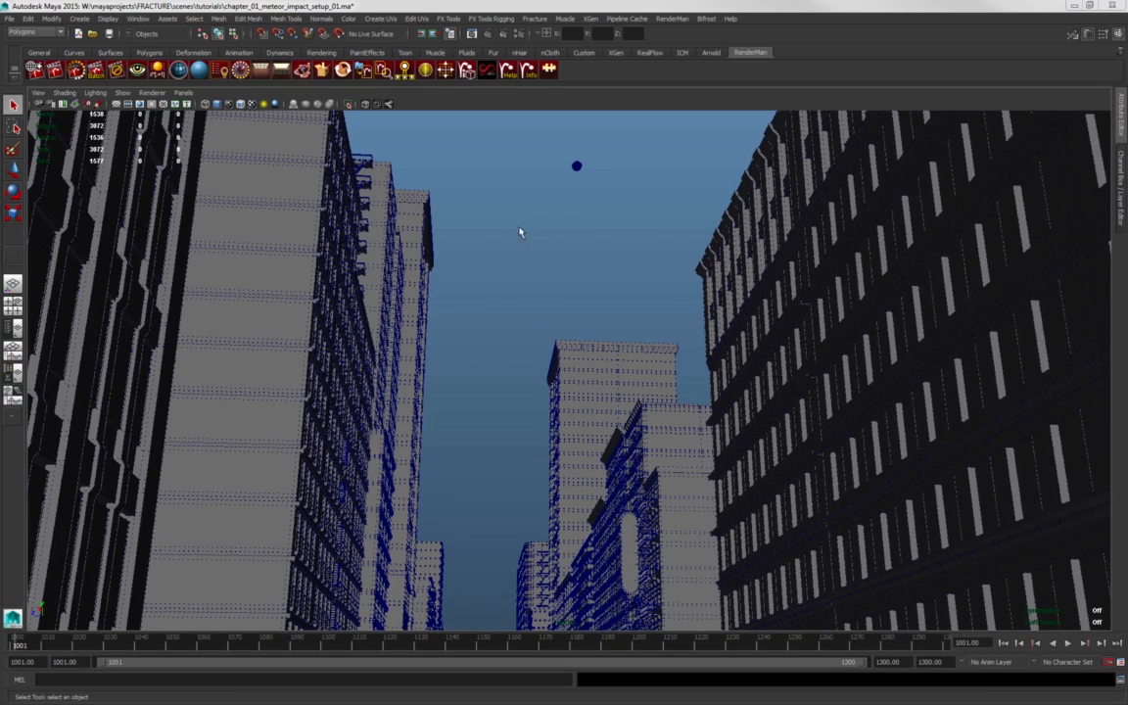
pyautogui.moveTo(631, 281)
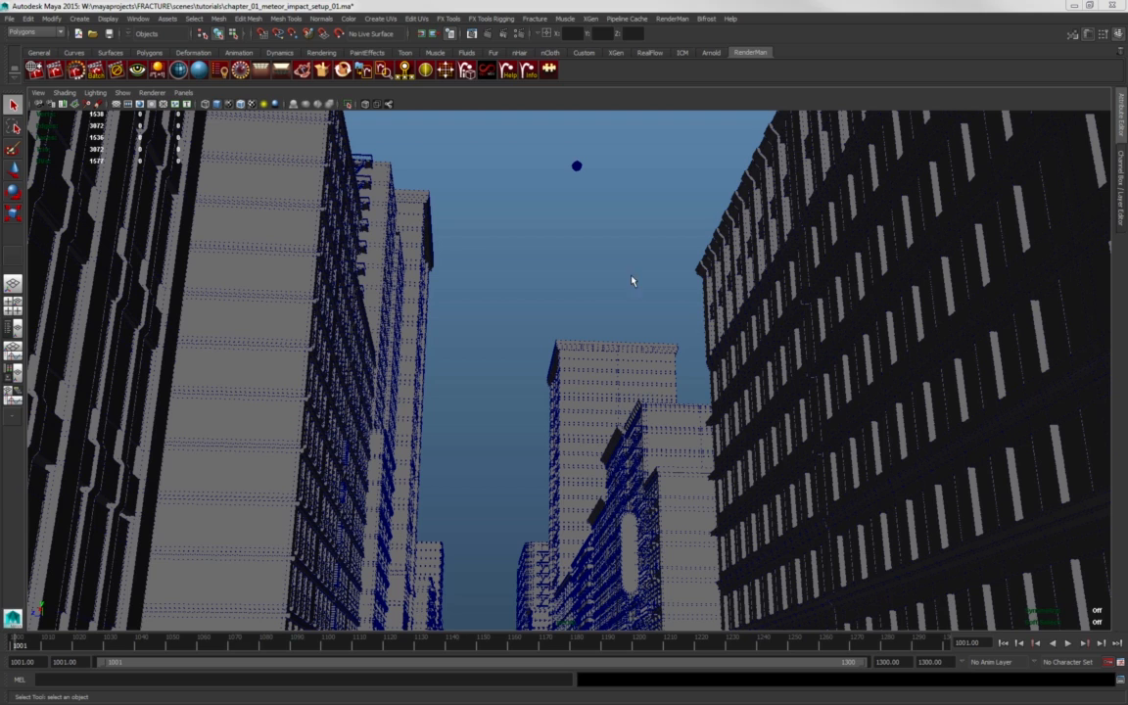
pyautogui.moveTo(551, 140)
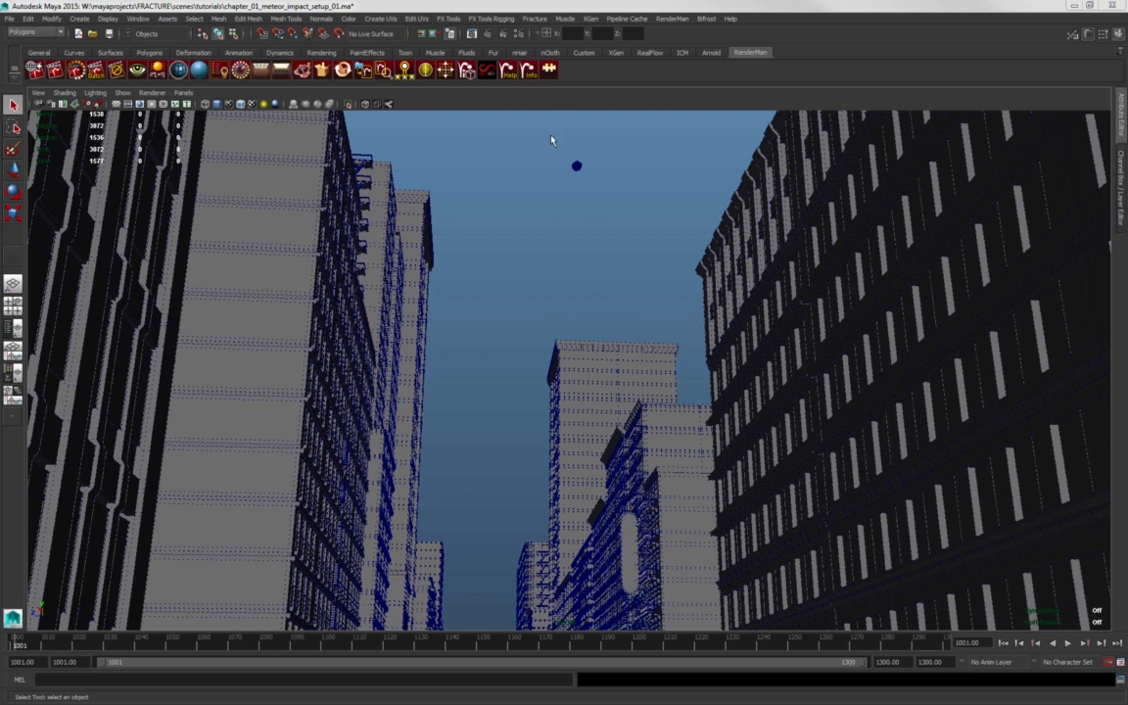
# Select city_buildings_grp and tumble the camera low to view along the streets.
pyautogui.click(576, 166)
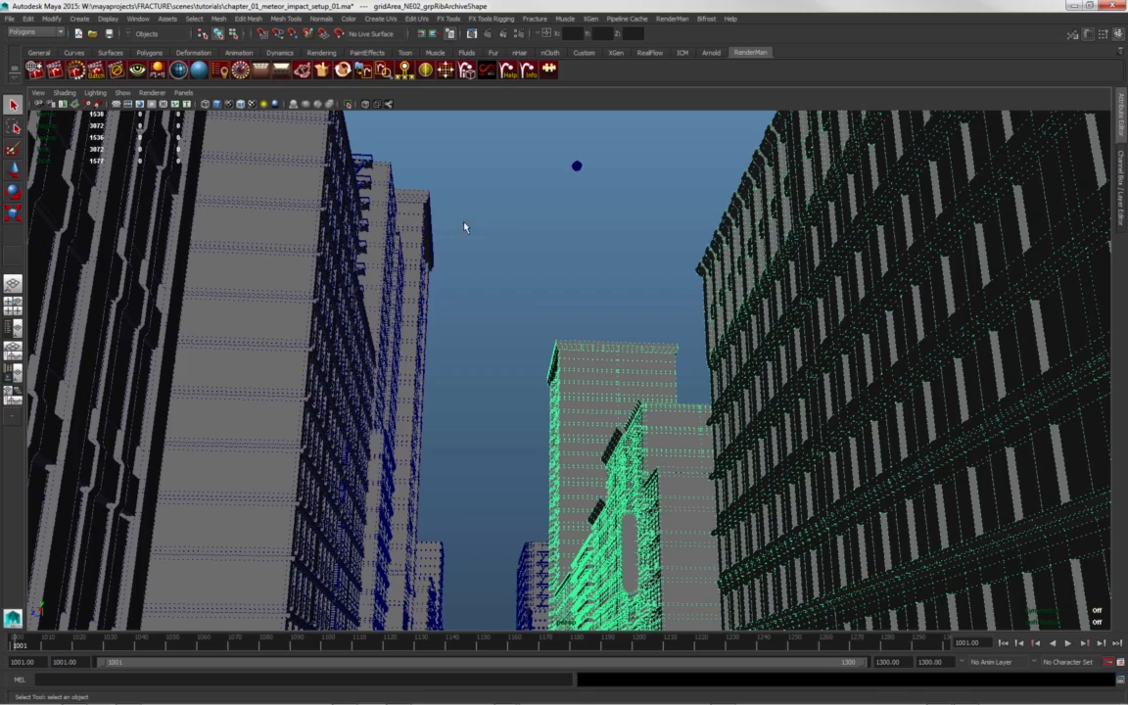
pyautogui.moveTo(465, 227); pyautogui.dragTo(497, 258)
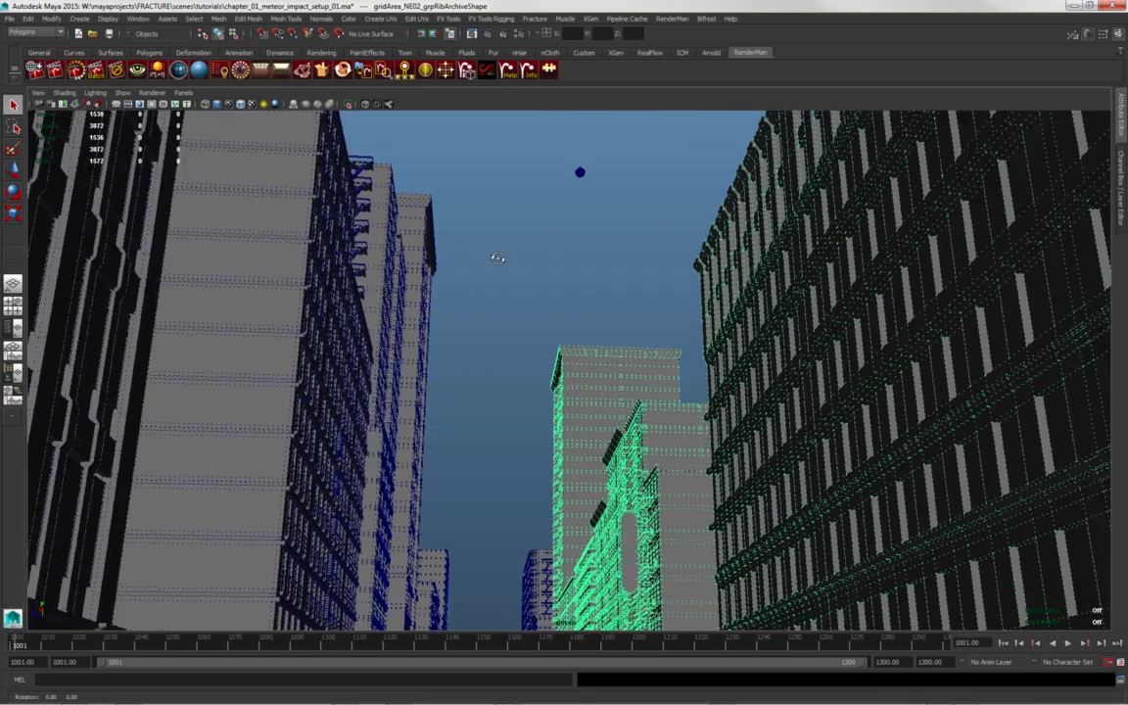
pyautogui.moveTo(497, 258); pyautogui.dragTo(482, 311)
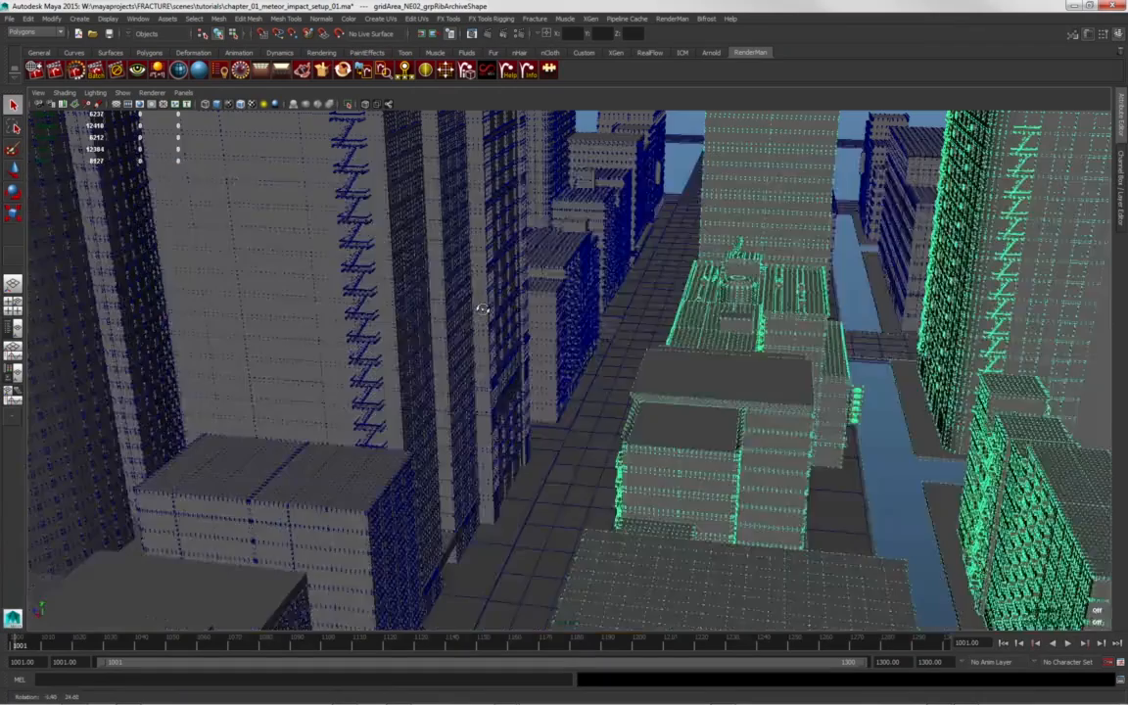
pyautogui.moveTo(480, 308); pyautogui.dragTo(509, 301)
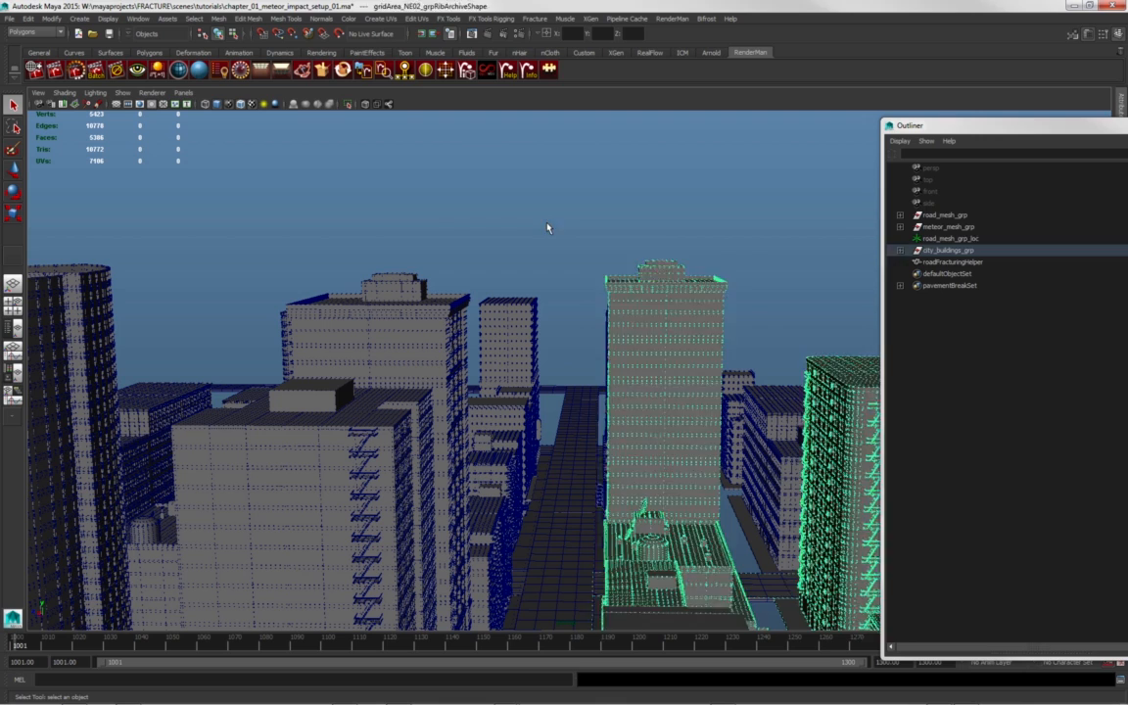
# Select road_mesh_grp in the Outliner and expand its hierarchy to list the child meshes.
pyautogui.click(944, 215)
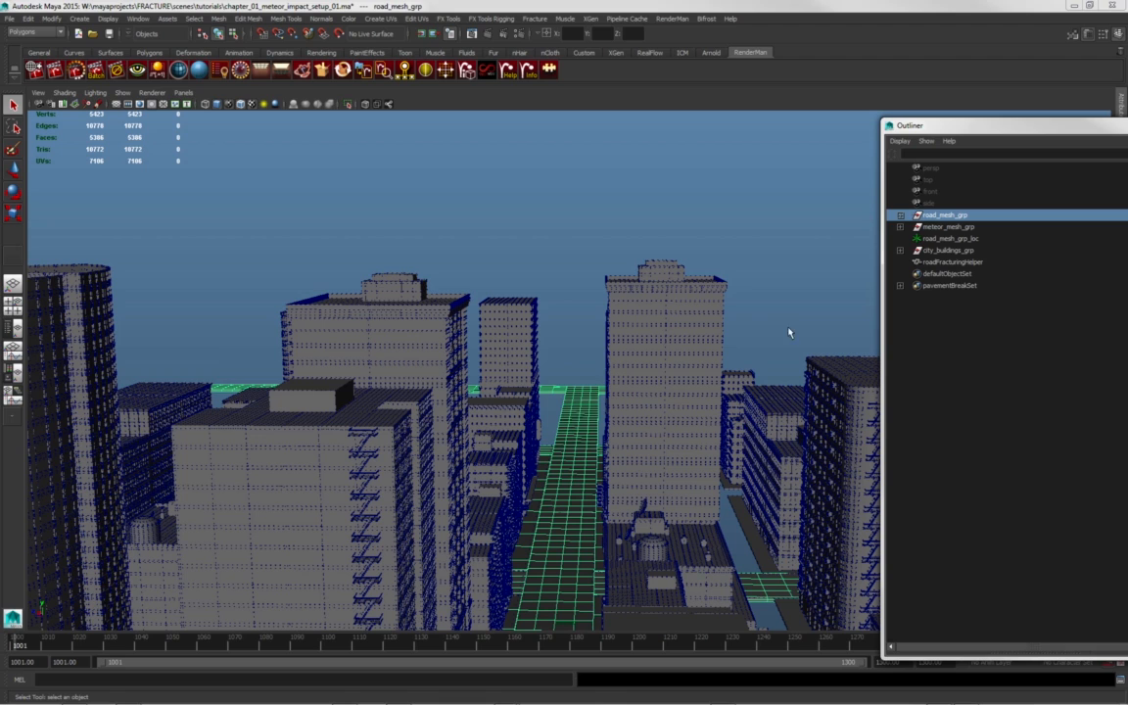
pyautogui.moveTo(862, 311)
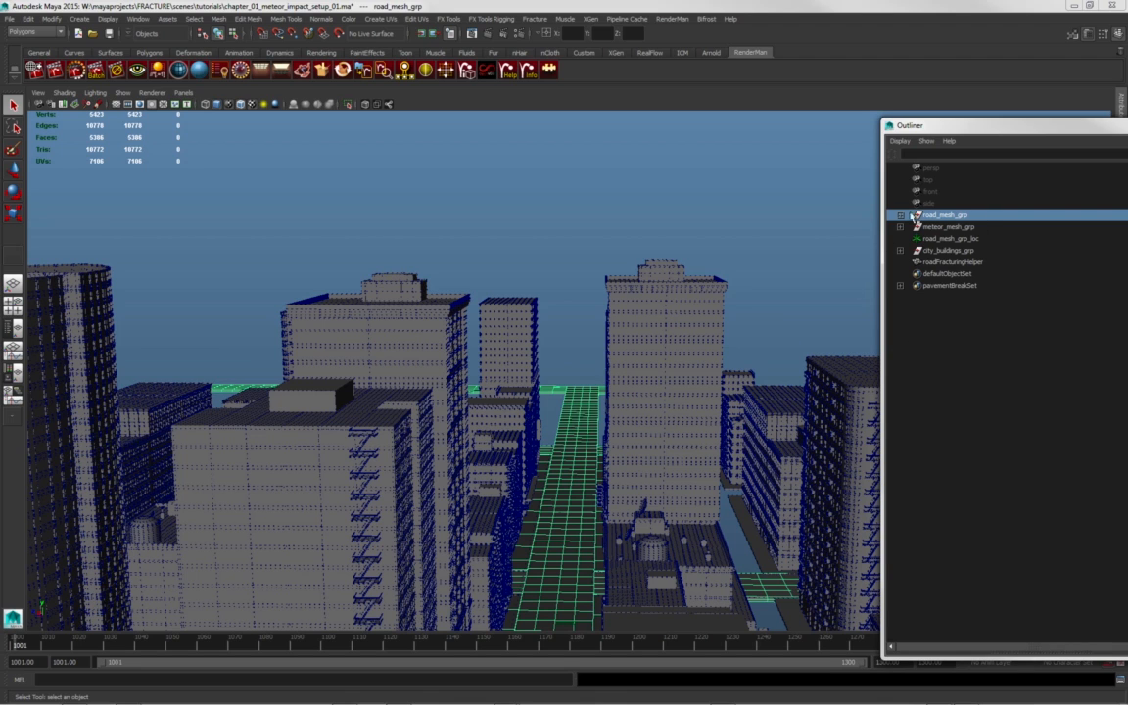
pyautogui.click(900, 214)
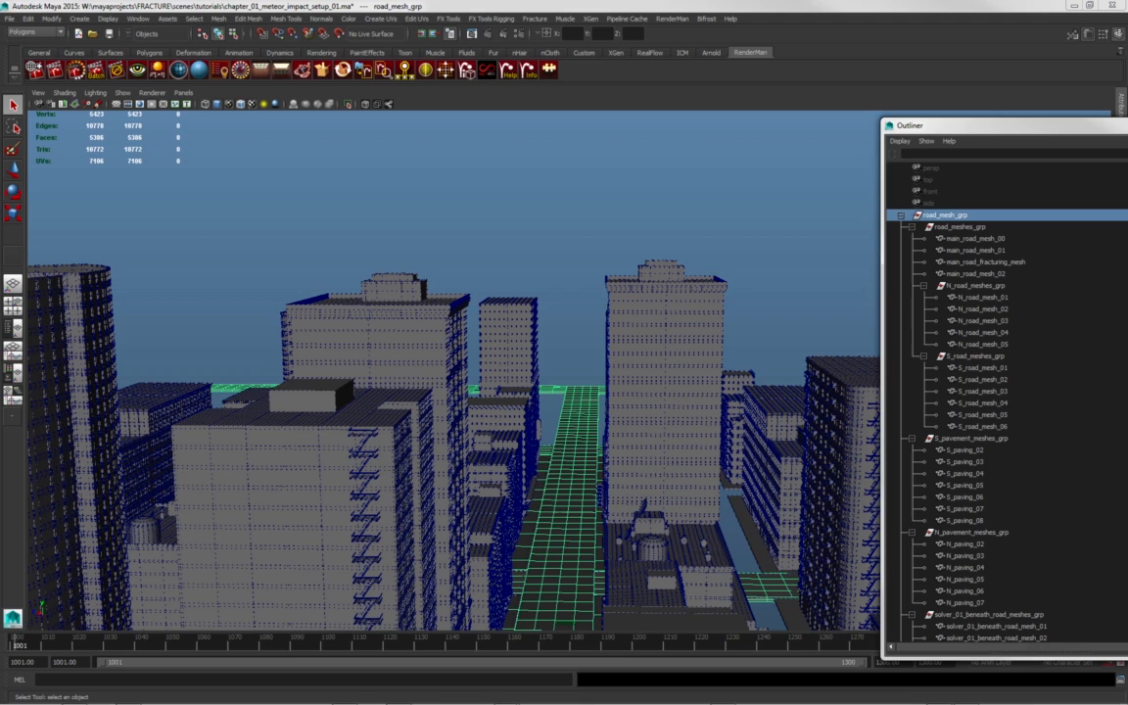
pyautogui.scroll(-3)
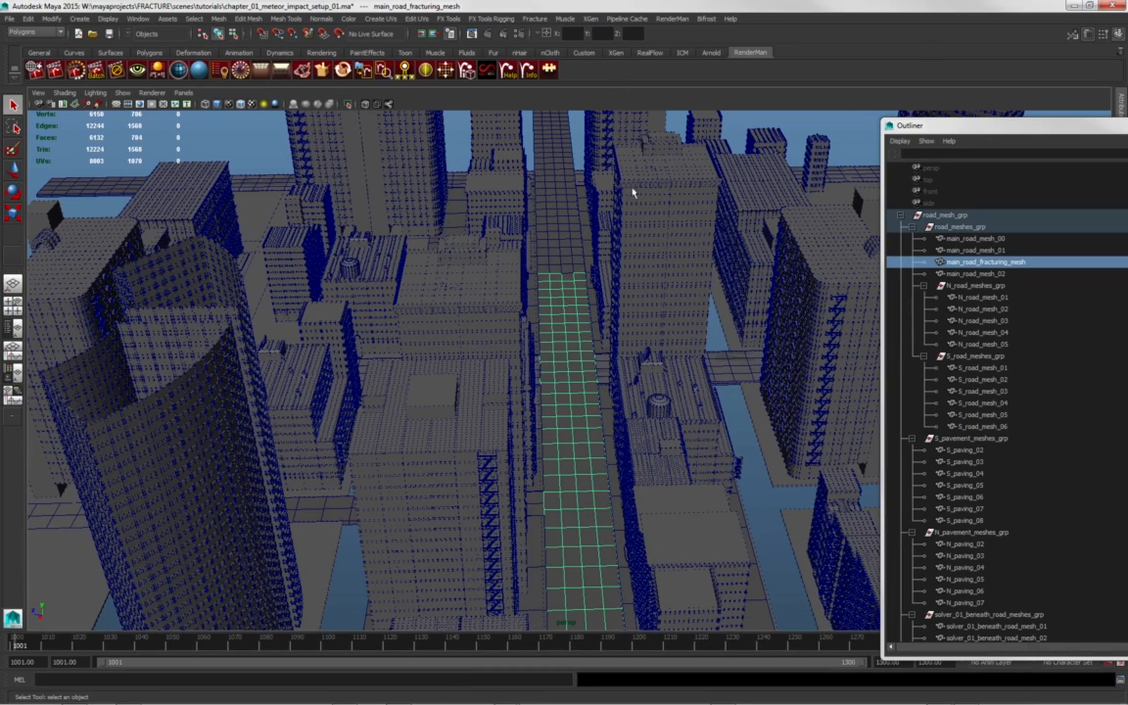
# Select main_road_fracturing_mesh and add world1 to the selection.
pyautogui.click(535, 18)
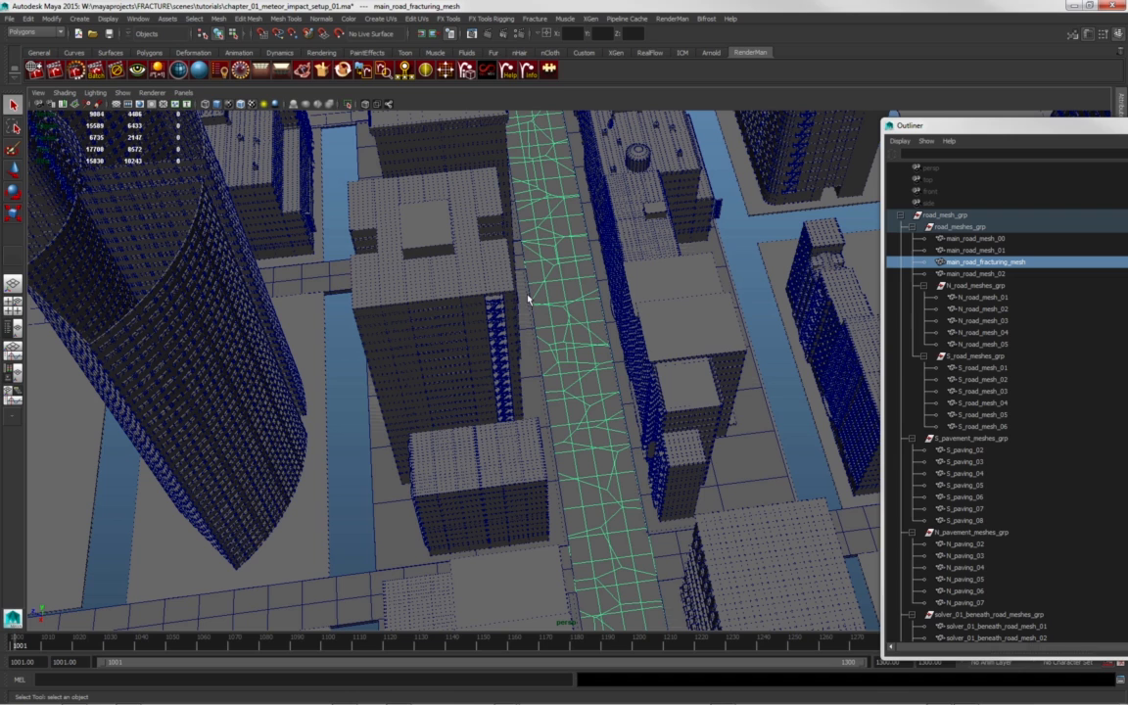
pyautogui.press('space')
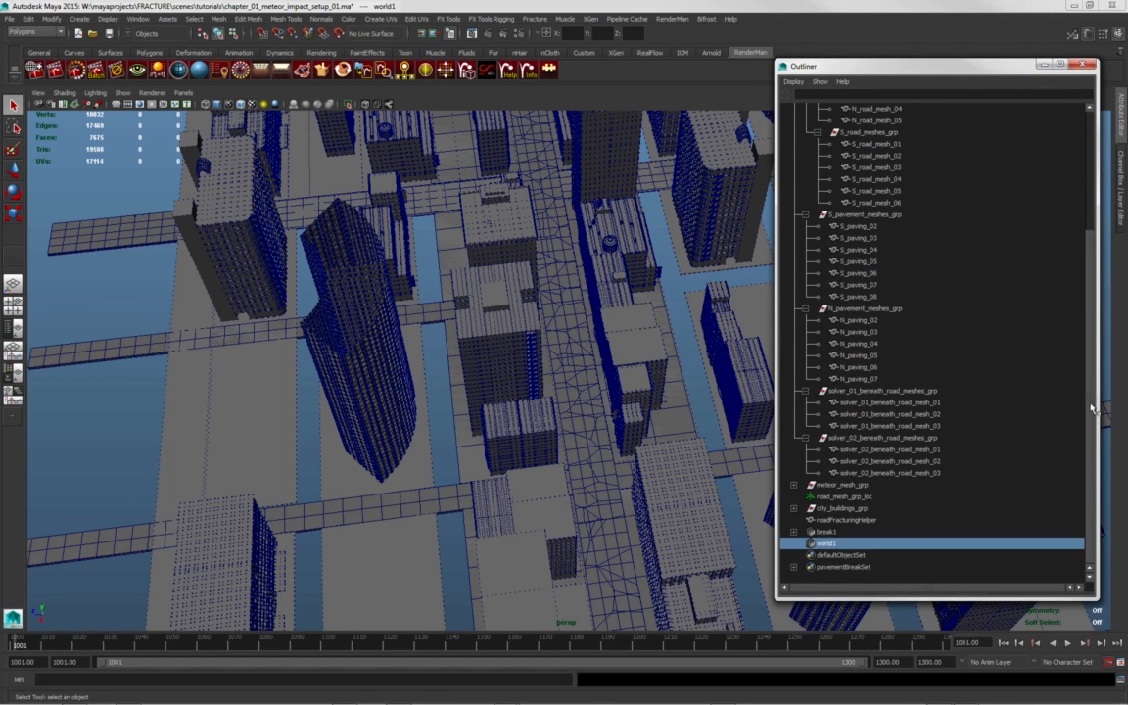
pyautogui.click(879, 203)
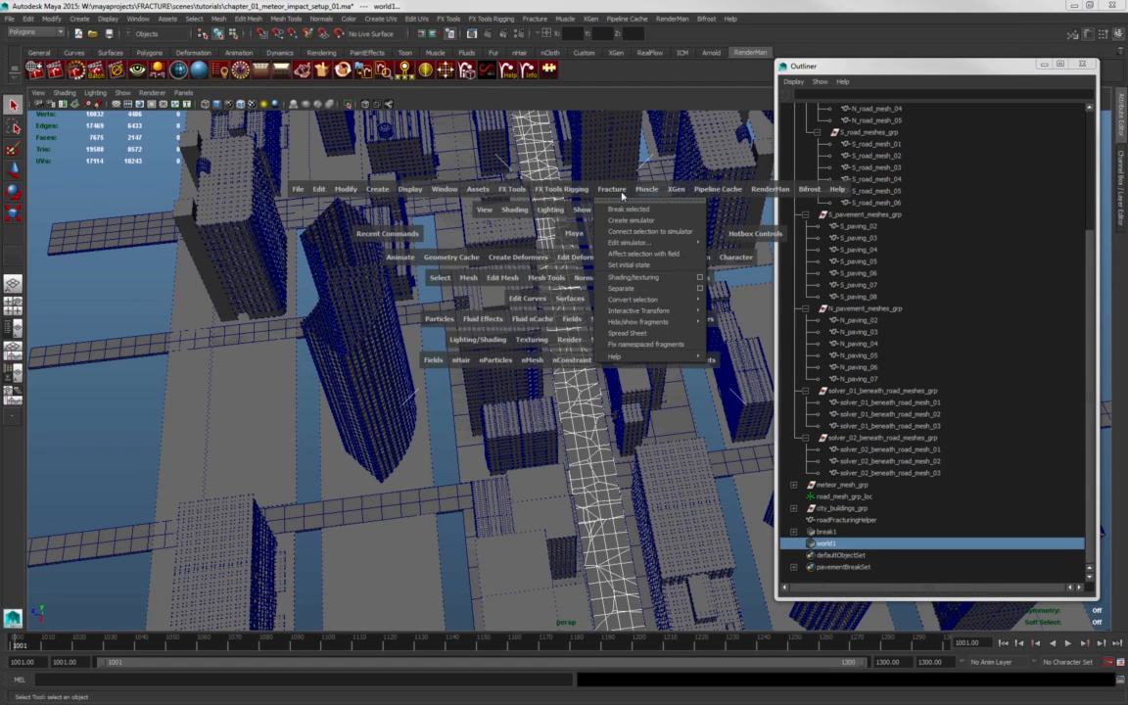
pyautogui.moveTo(662, 232)
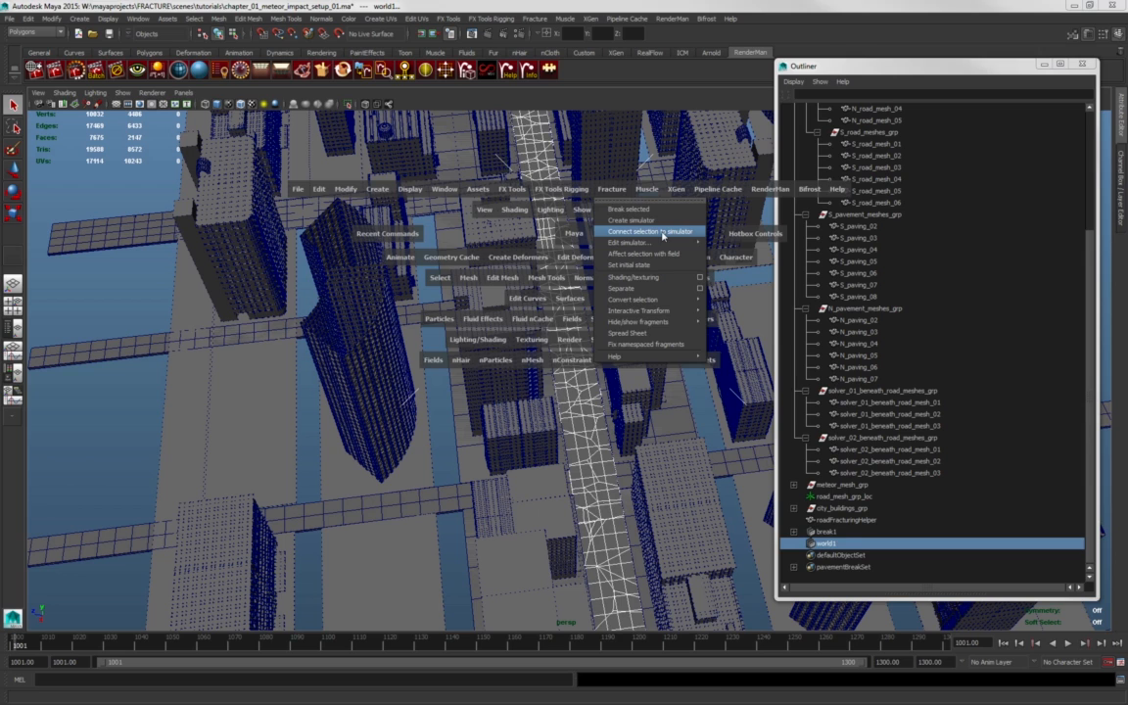
# Link main_road_fracturing_mesh to world1 with Fracture's Connect selection to simulator.
pyautogui.click(649, 231)
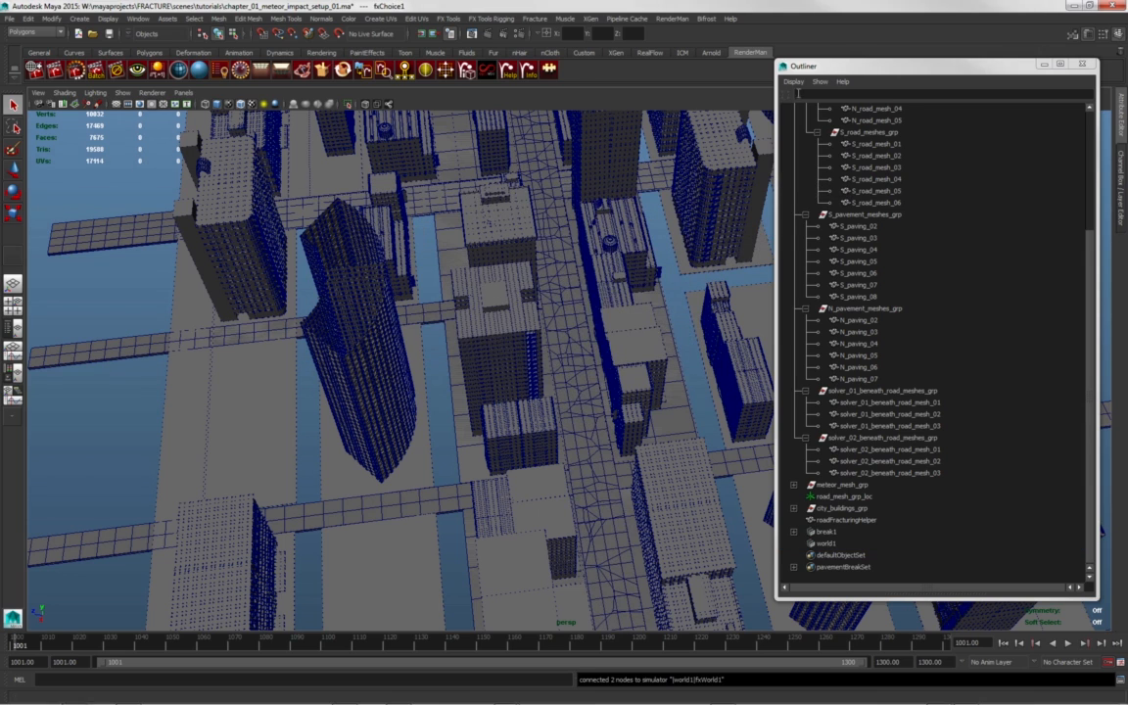
pyautogui.click(535, 17)
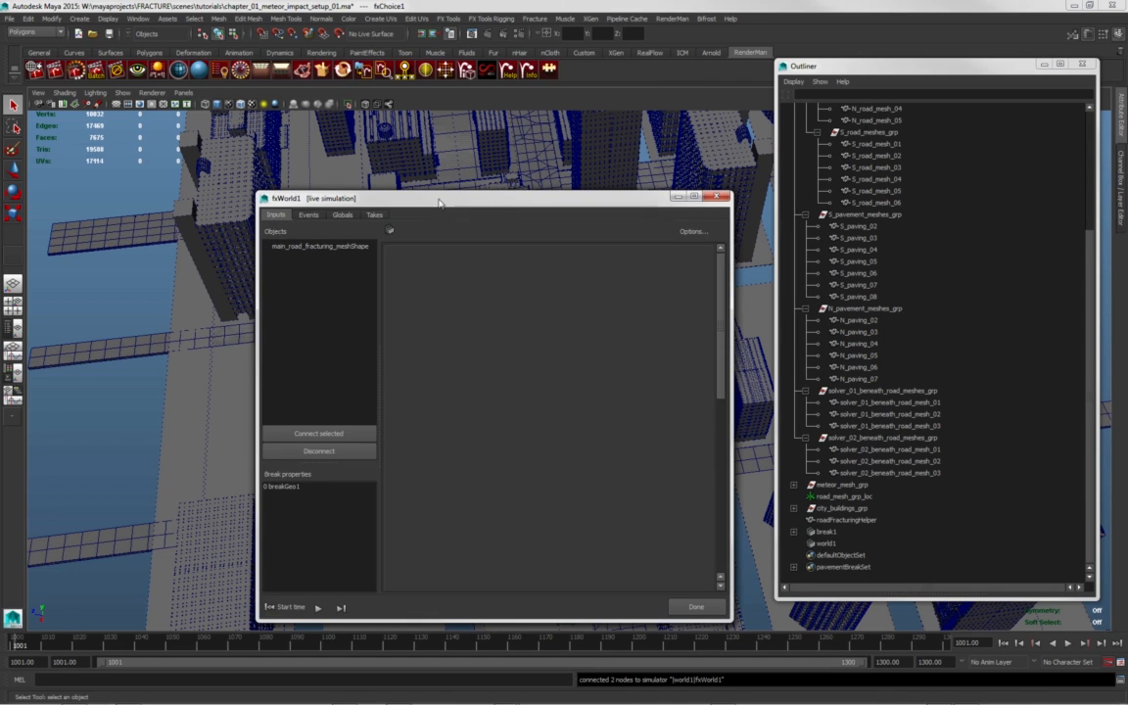
# Connect main_road_mesh_00–02 to fxWorld1 and group all four road shapes.
pyautogui.click(320, 246)
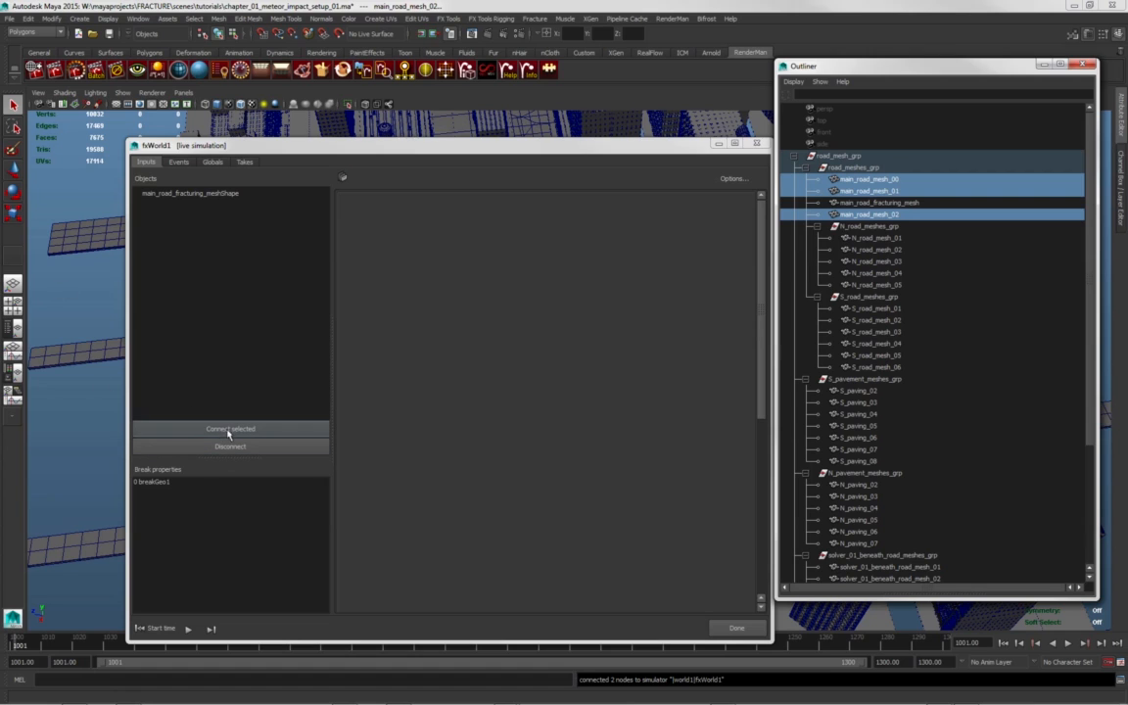
pyautogui.click(230, 429)
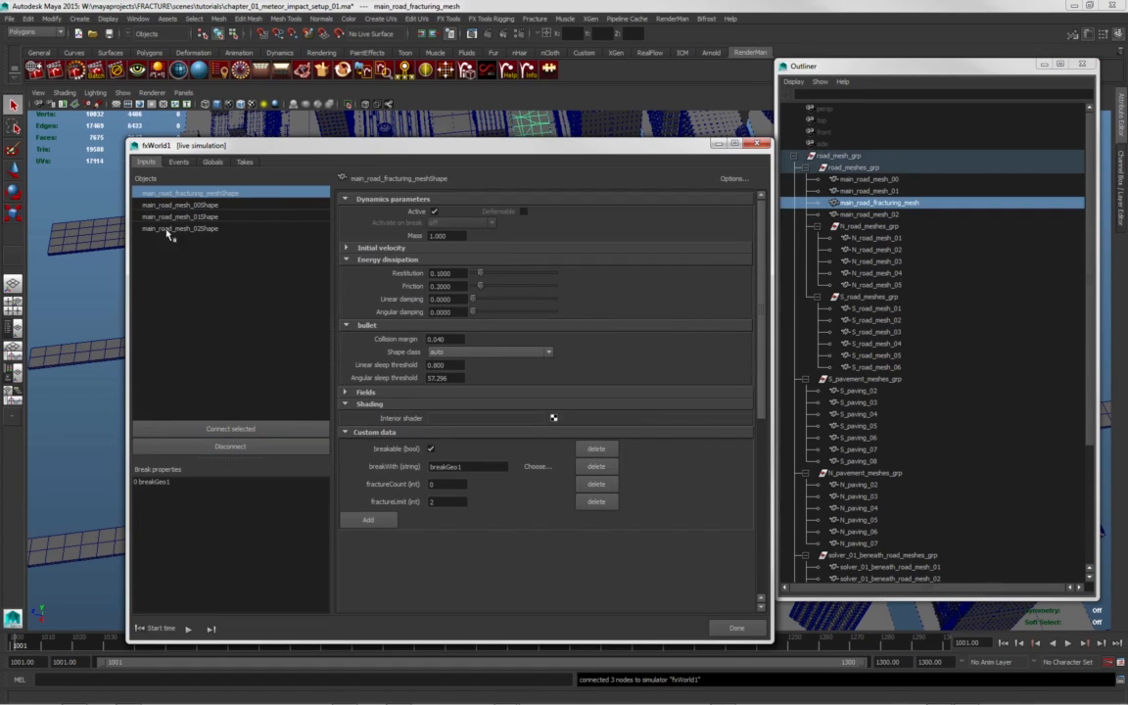
pyautogui.moveTo(201, 252)
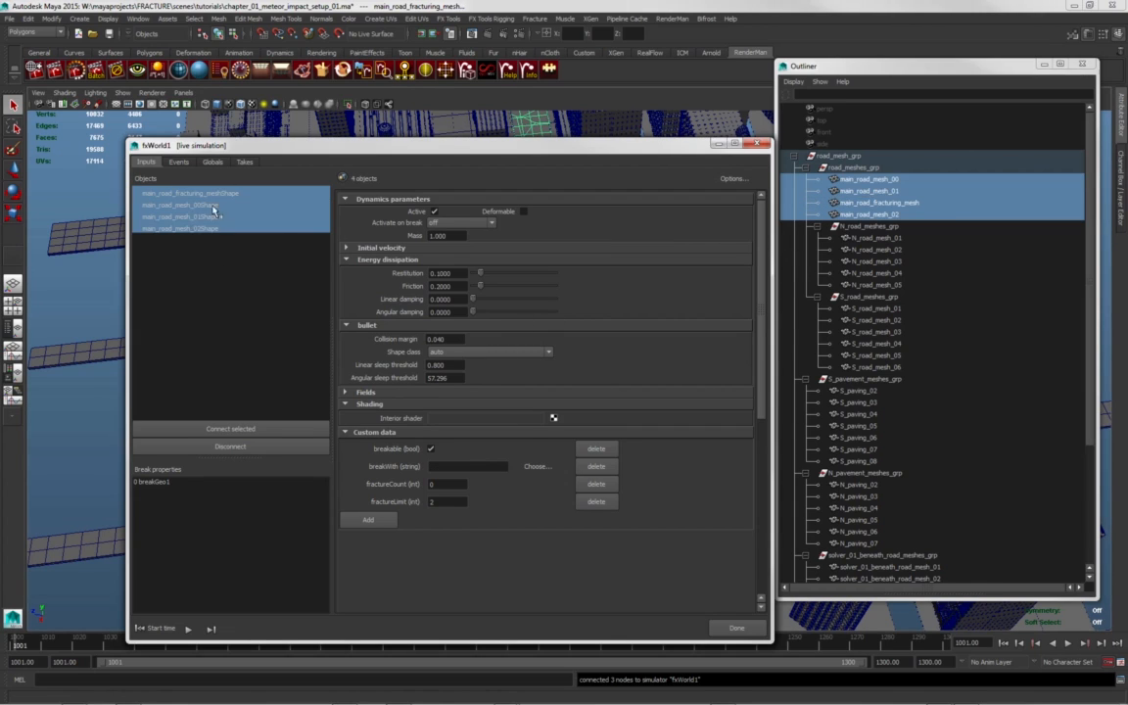
pyautogui.rightClick(181, 211)
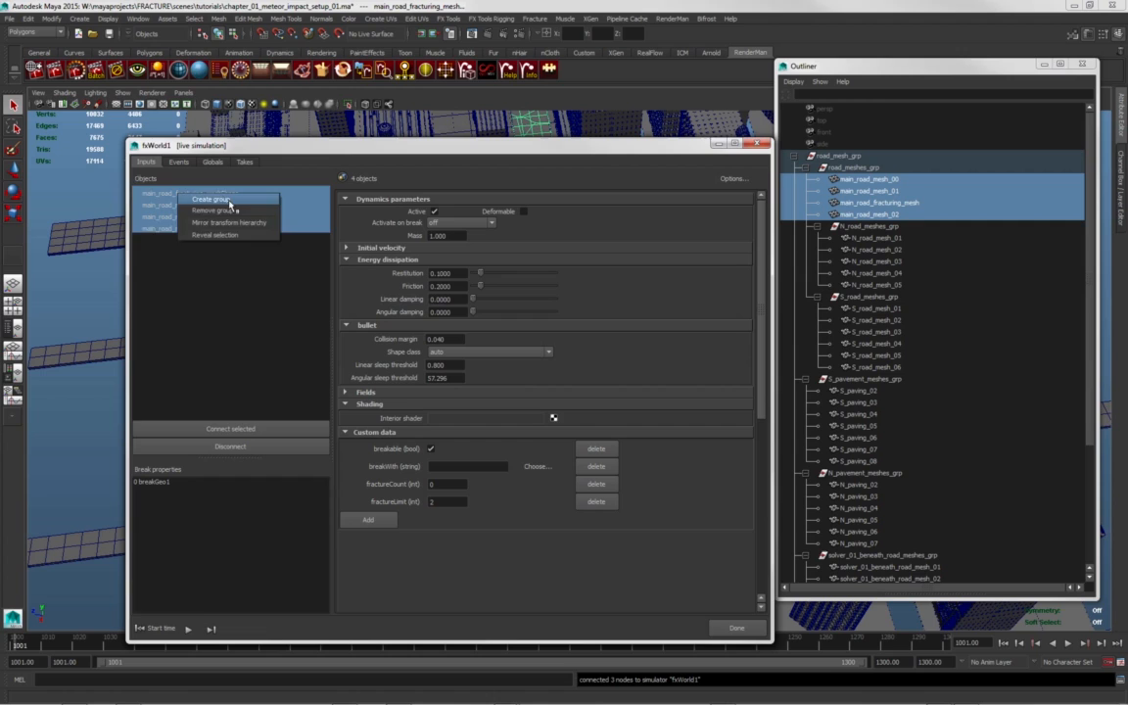
pyautogui.click(211, 198)
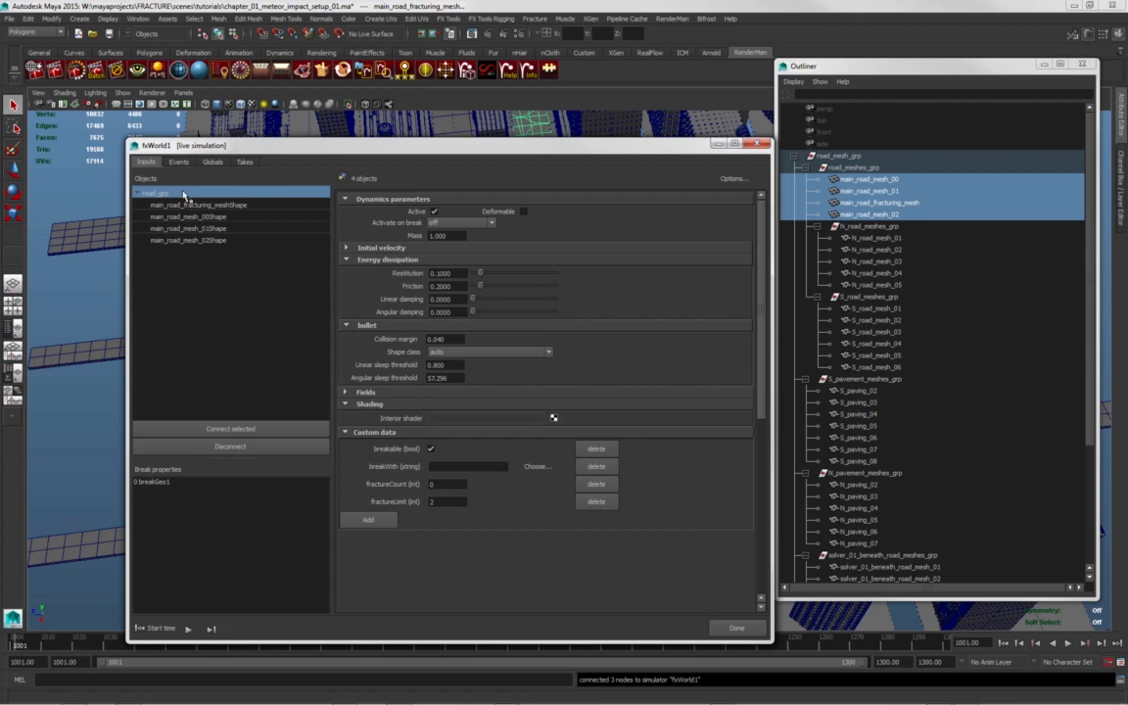
# Select the Outliner range from N_road_mesh_01 down to solver_01_beneath_road_mesh_03.
pyautogui.click(154, 193)
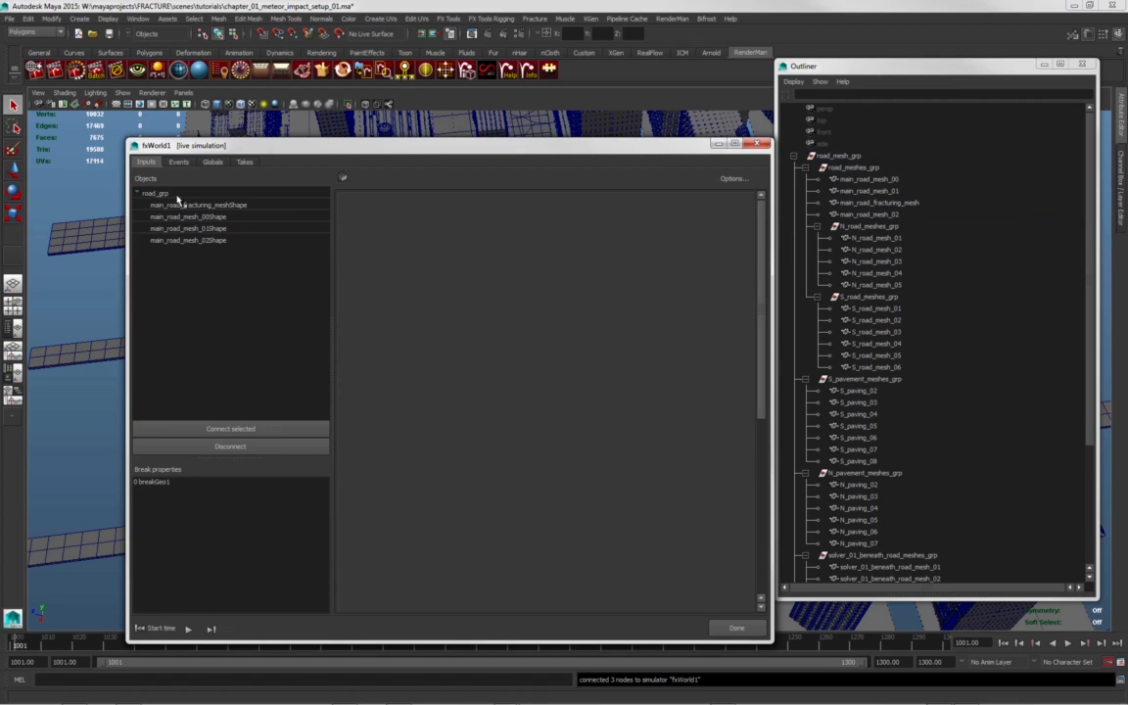
pyautogui.click(852, 167)
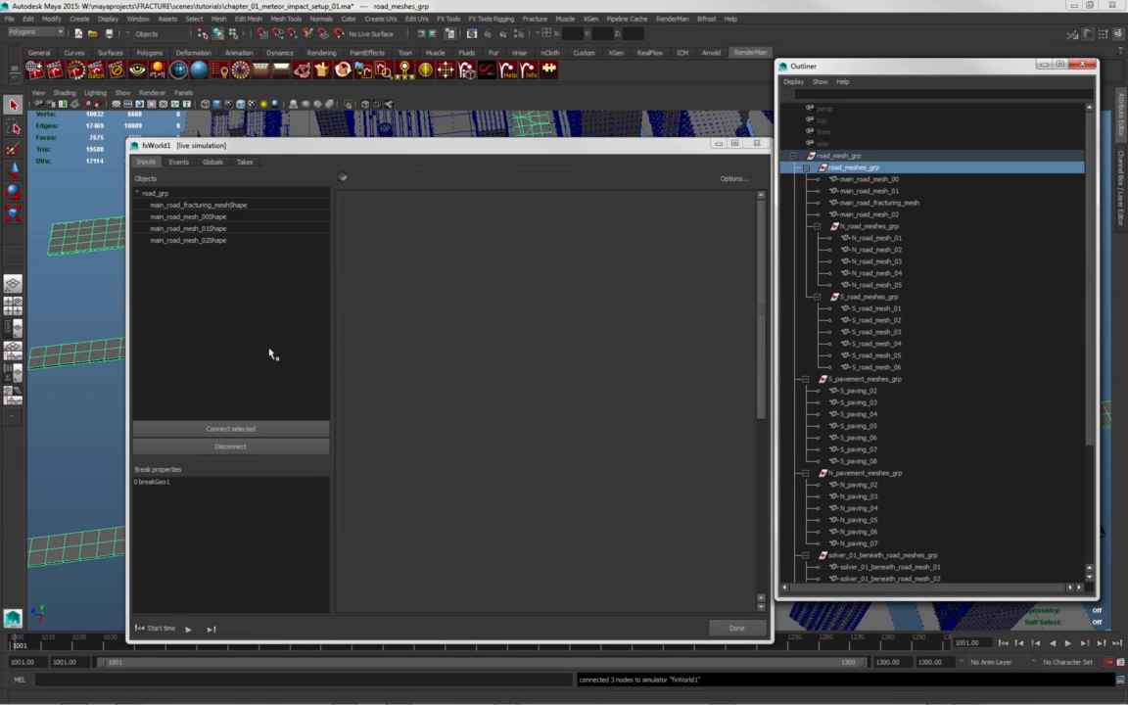
pyautogui.moveTo(925, 186)
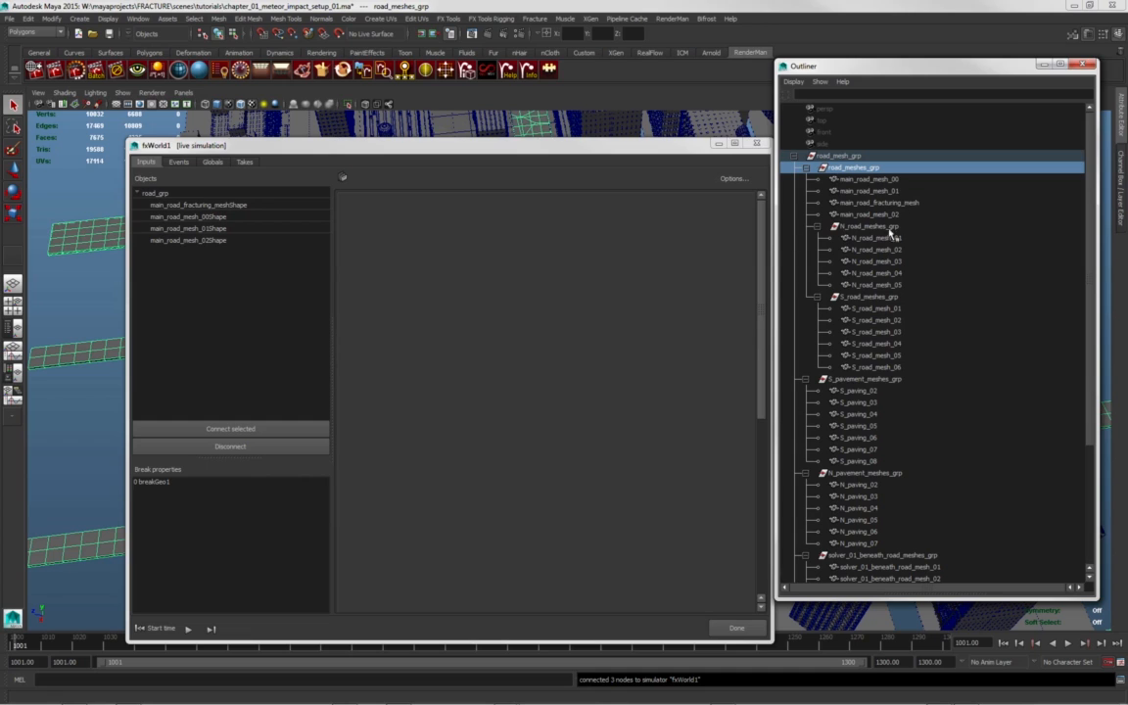
pyautogui.click(872, 238)
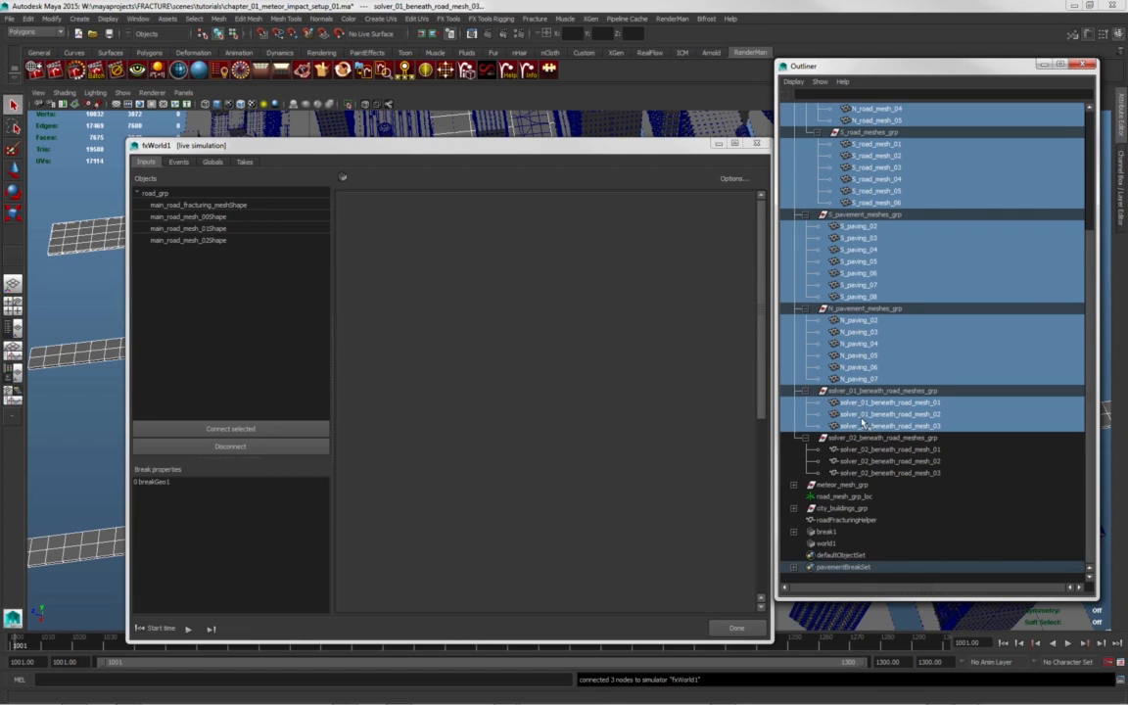
pyautogui.moveTo(925, 446)
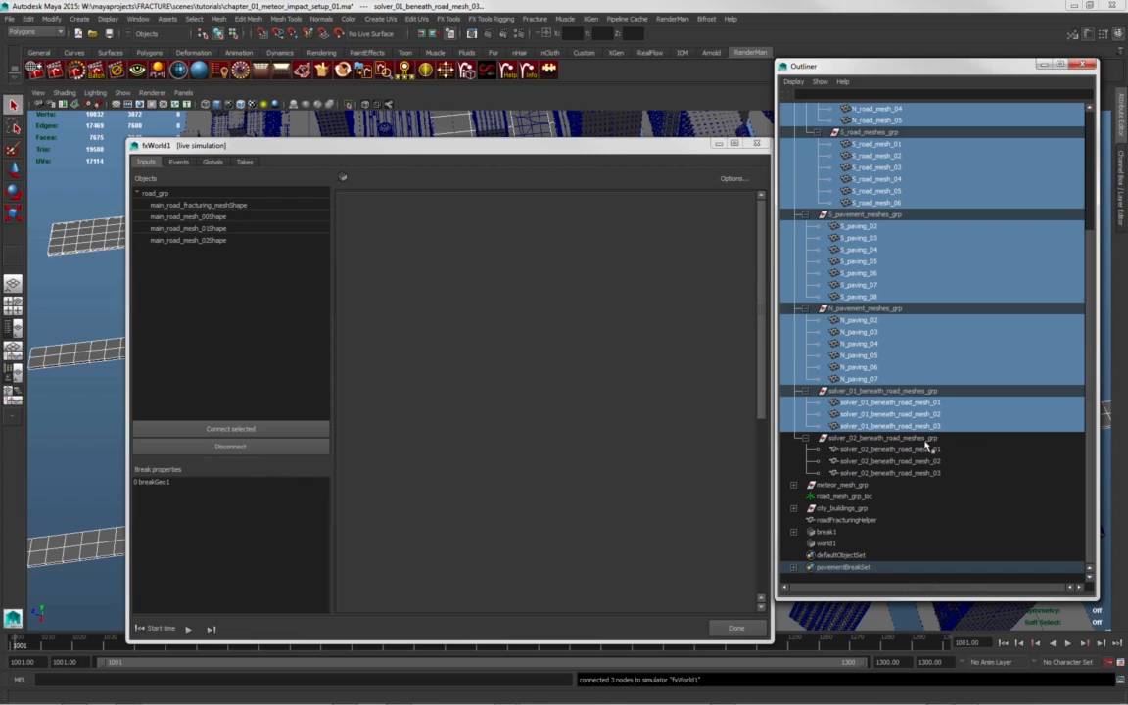
pyautogui.moveTo(940, 460)
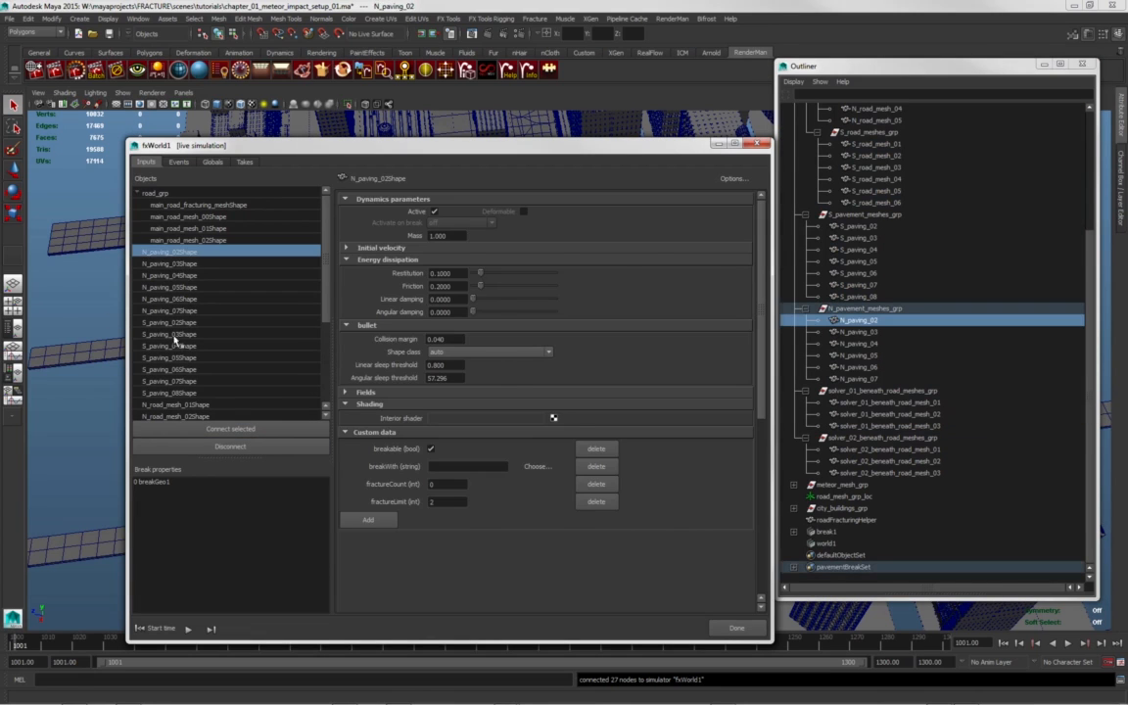
# Group the north paving shapes and collapse the solver beneath-road group in fxWorld1.
pyautogui.rightClick(168, 298)
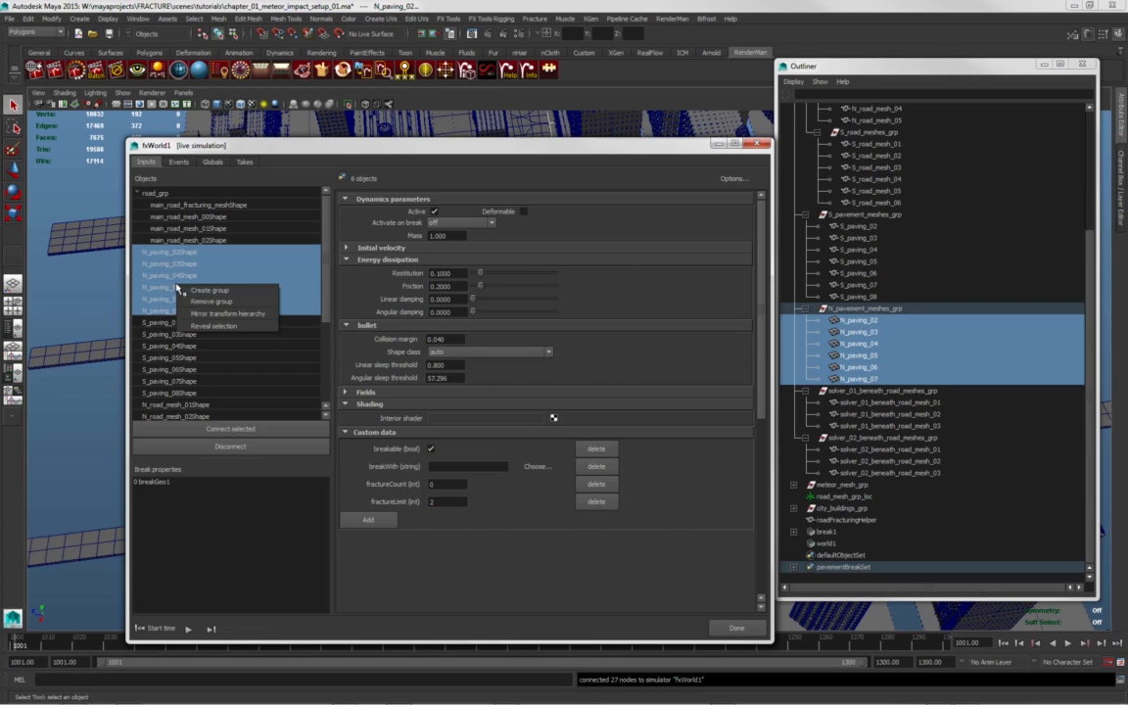
pyautogui.click(209, 289)
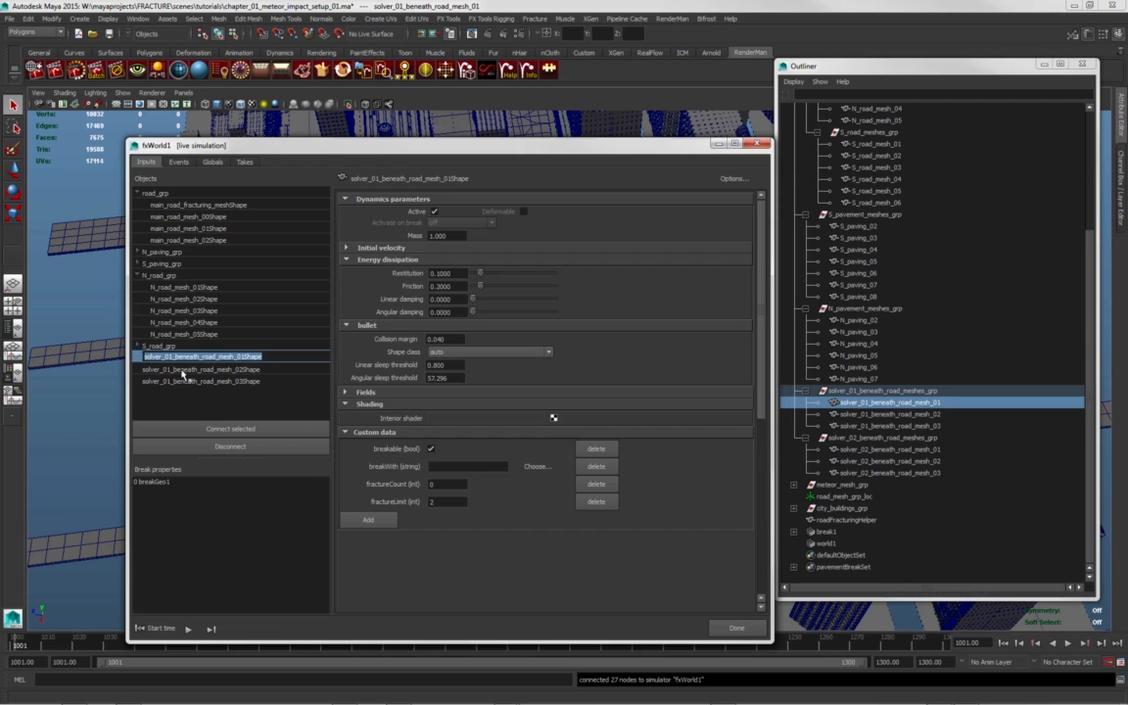
pyautogui.click(200, 381)
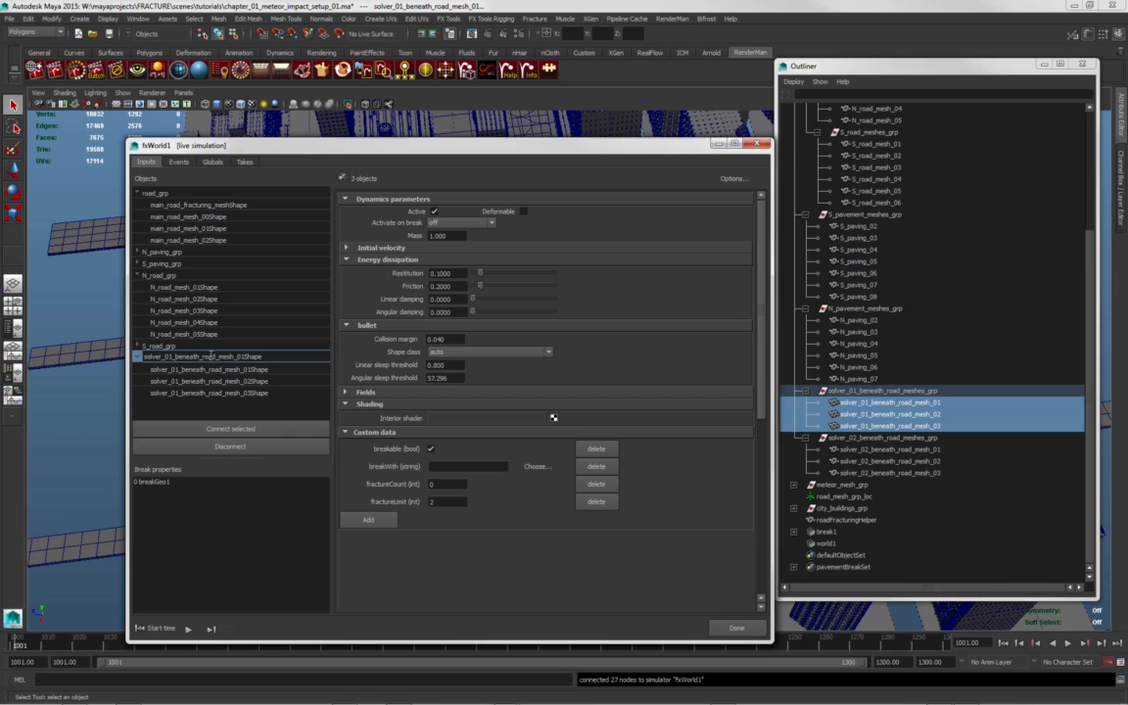
pyautogui.doubleClick(206, 355)
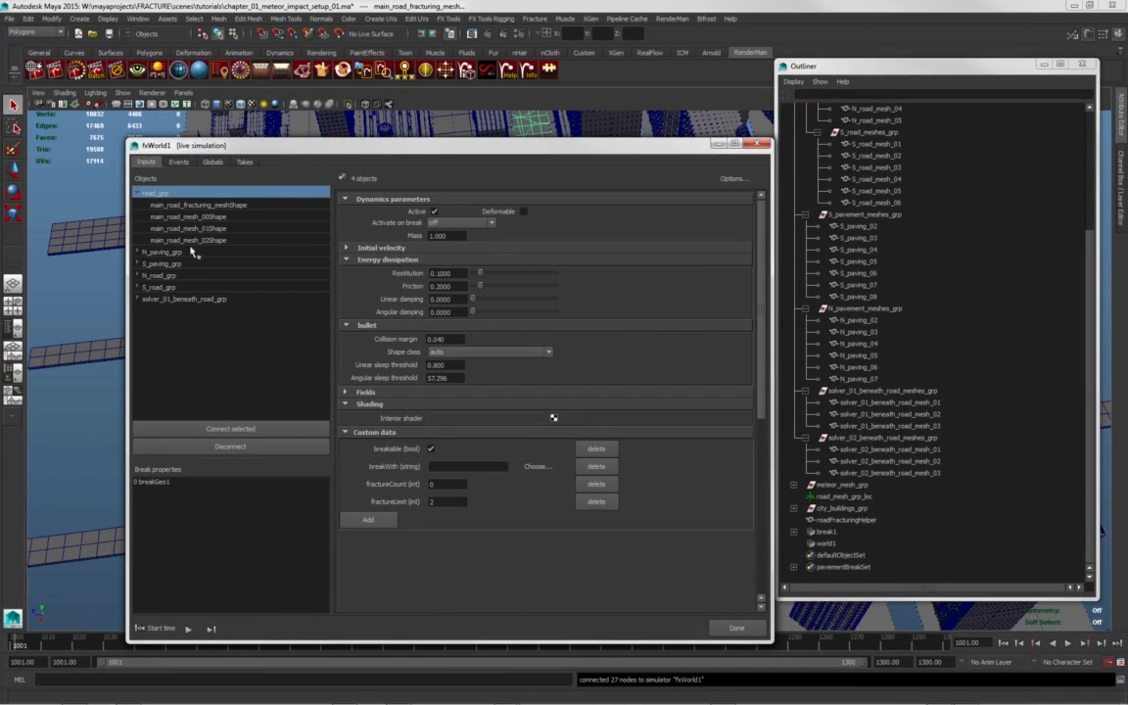
# Make main_road_fracturing_meshShape inactive, activating on localized break only.
pyautogui.click(136, 252)
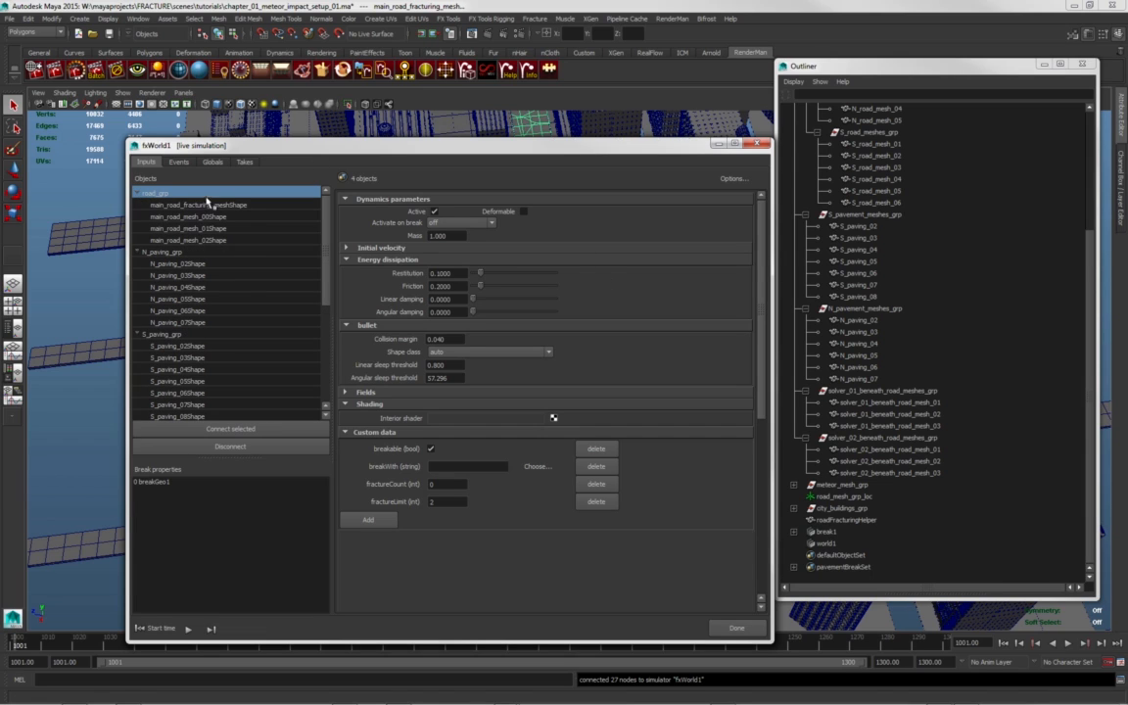
pyautogui.click(196, 204)
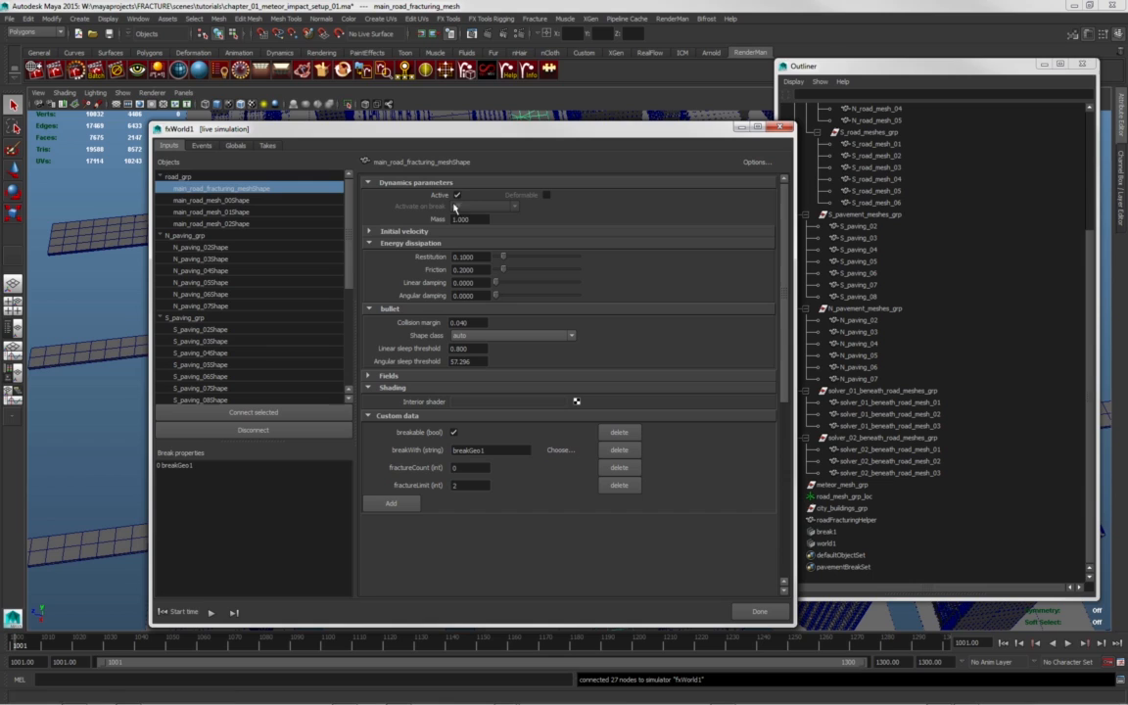
pyautogui.click(514, 206)
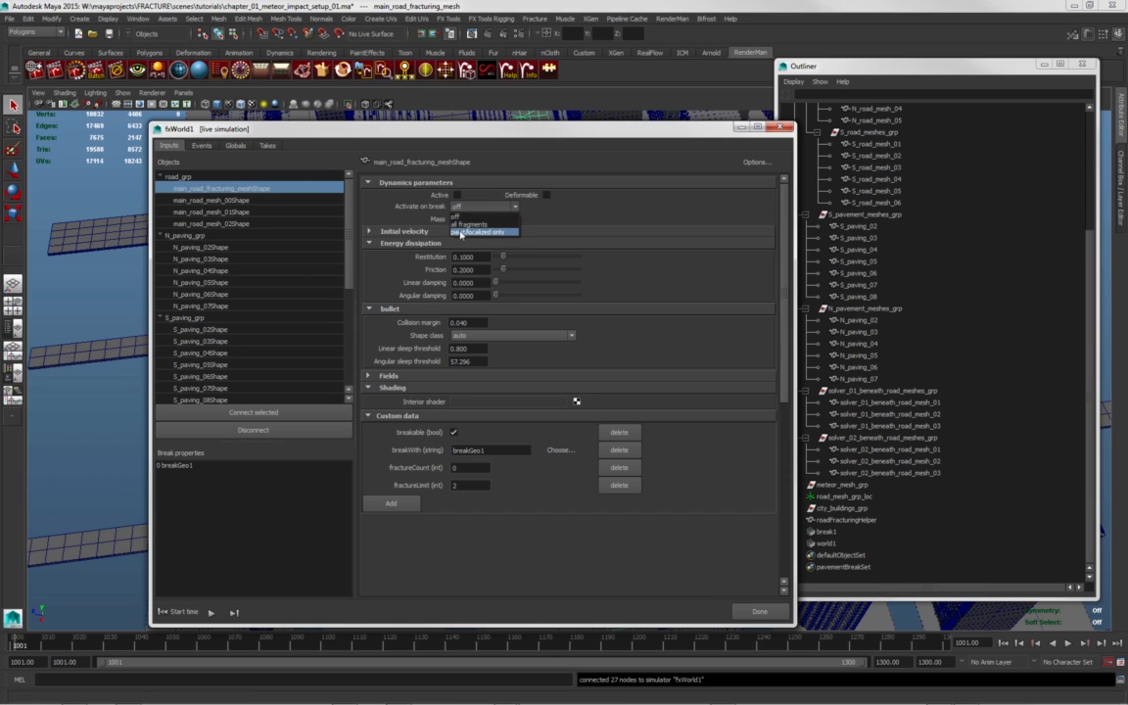
pyautogui.click(479, 232)
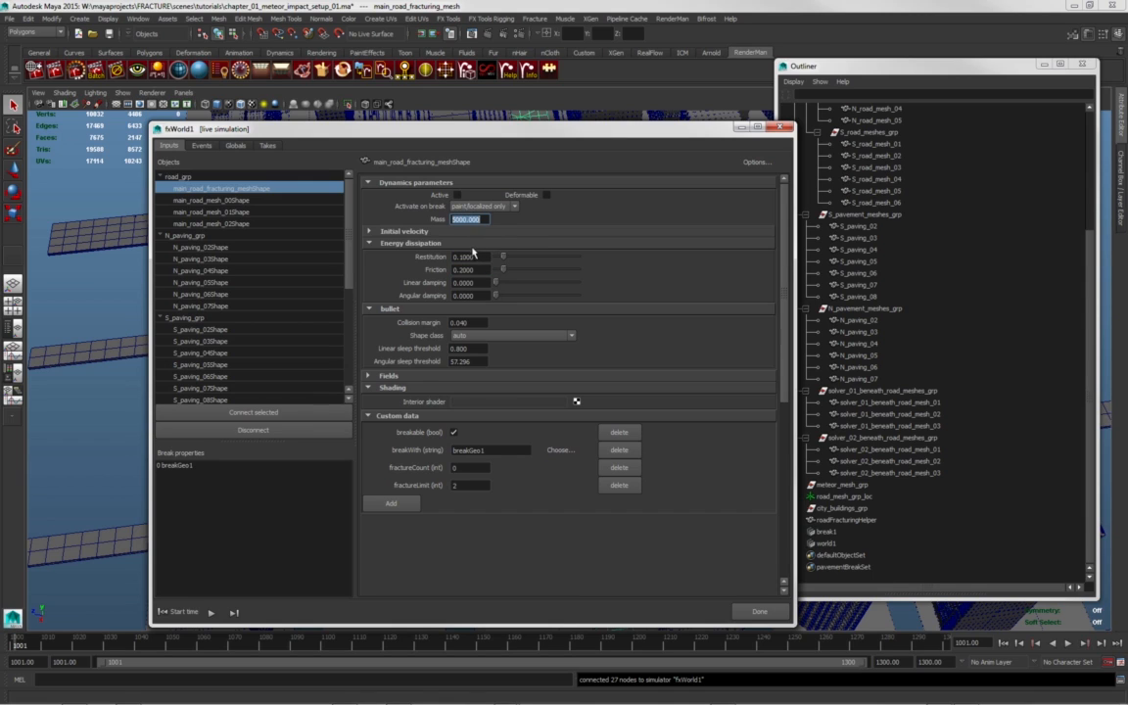
# Give the road fracturing mesh mass 5000, restitution 0, friction 0.6, linear damping 0.1727.
pyautogui.click(465, 257)
pyautogui.write('0.0000')
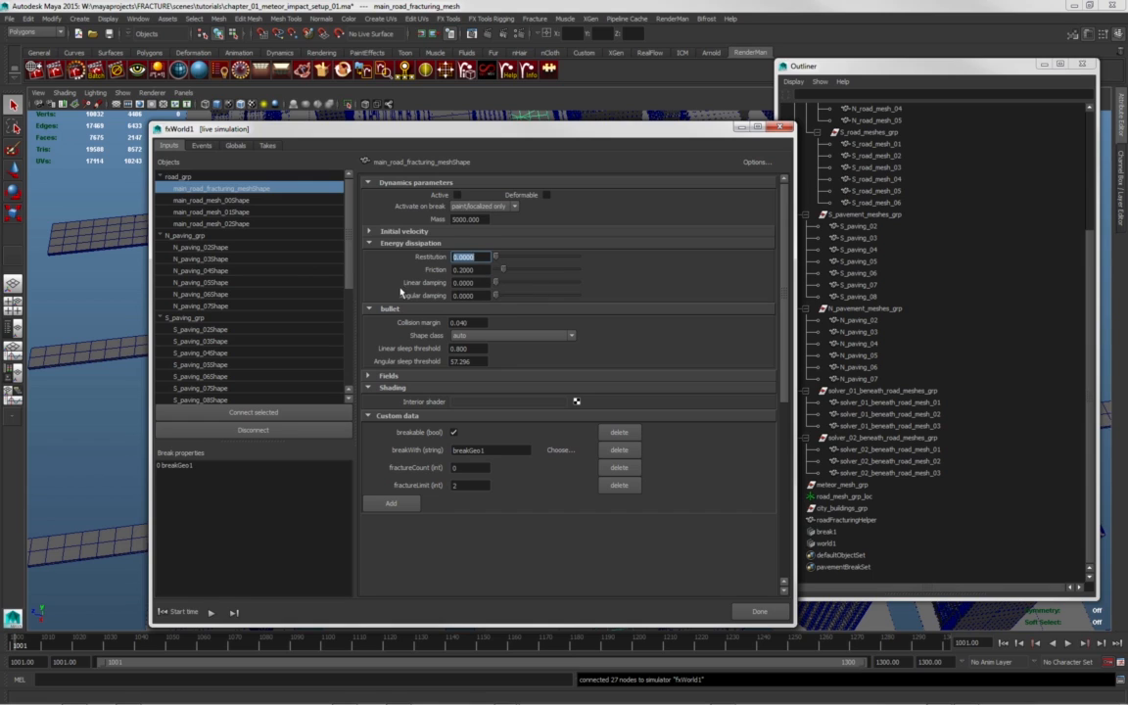
pyautogui.click(465, 269)
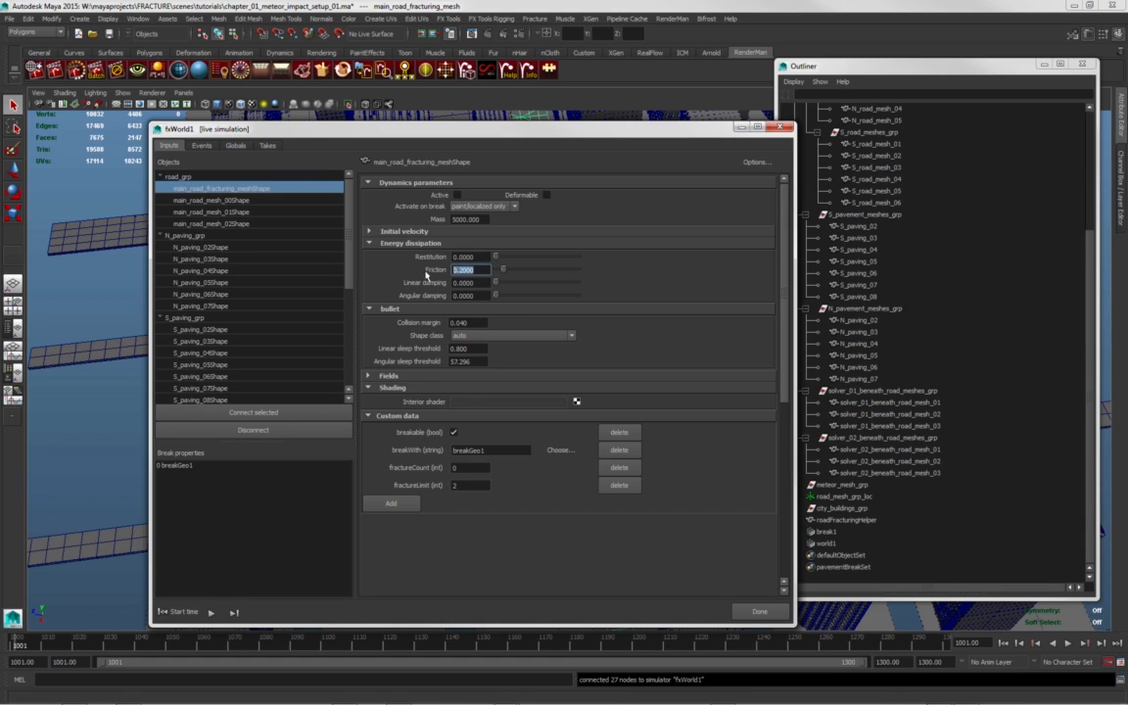
pyautogui.write('0.6')
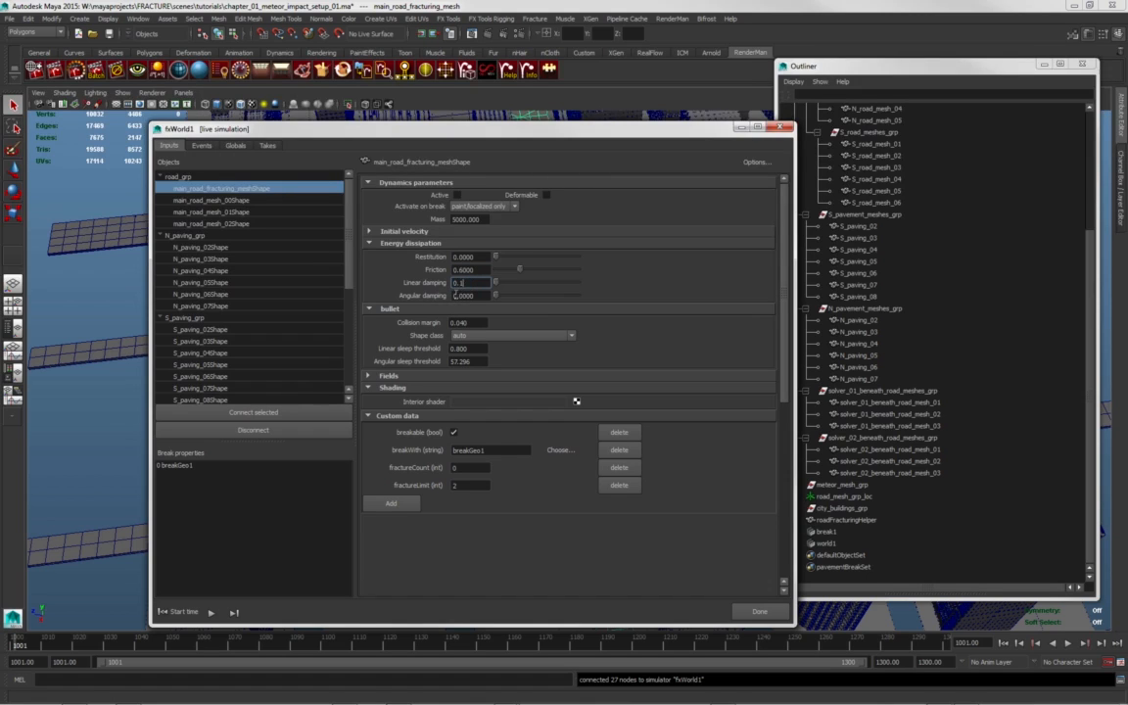
pyautogui.write('0.1727')
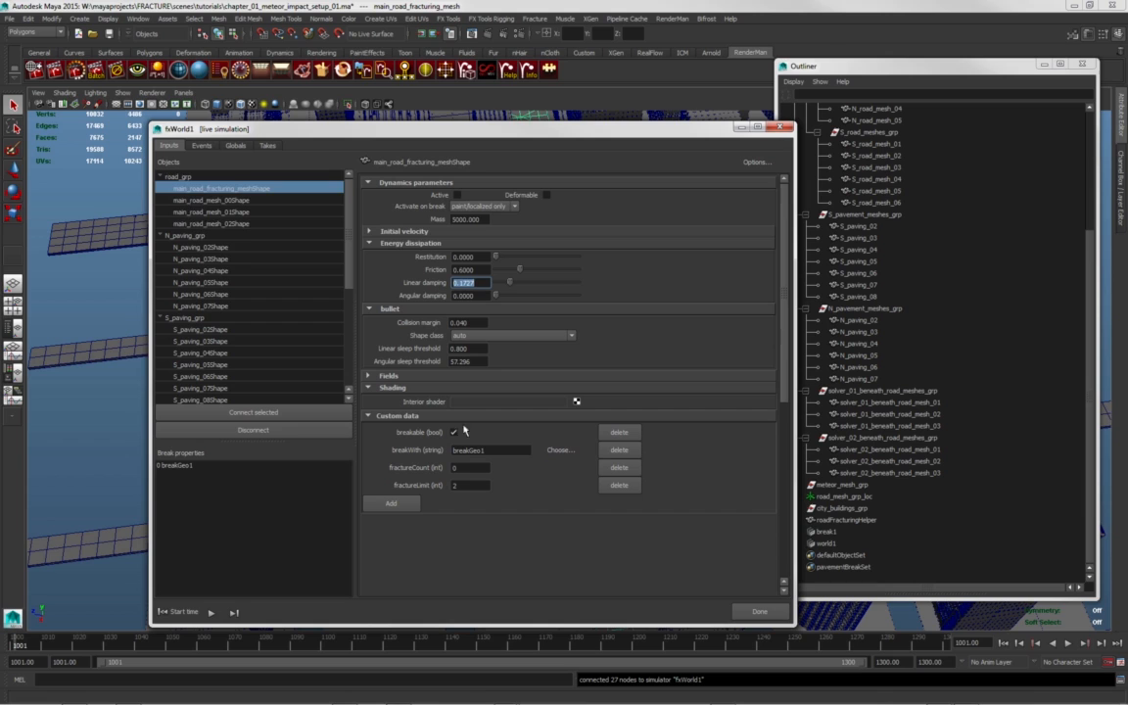
pyautogui.click(210, 200)
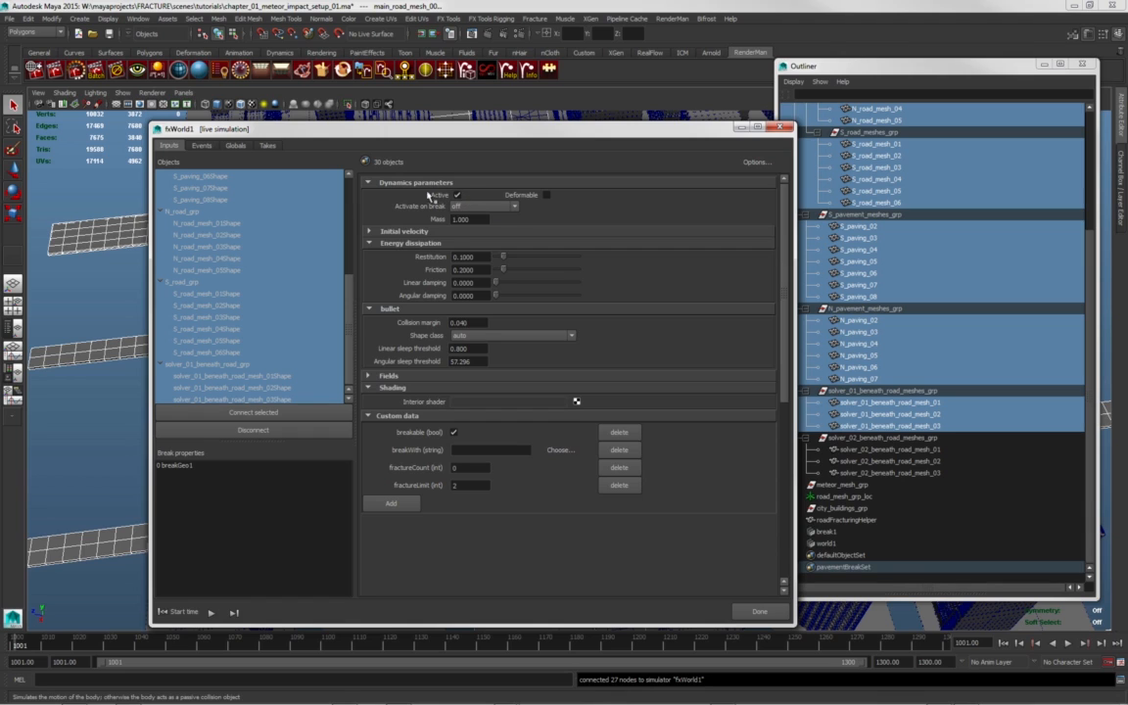
# Uncheck Active in fxWorld1 for the 30 selected road and paving meshes.
pyautogui.click(456, 194)
pyautogui.write('5000.000')
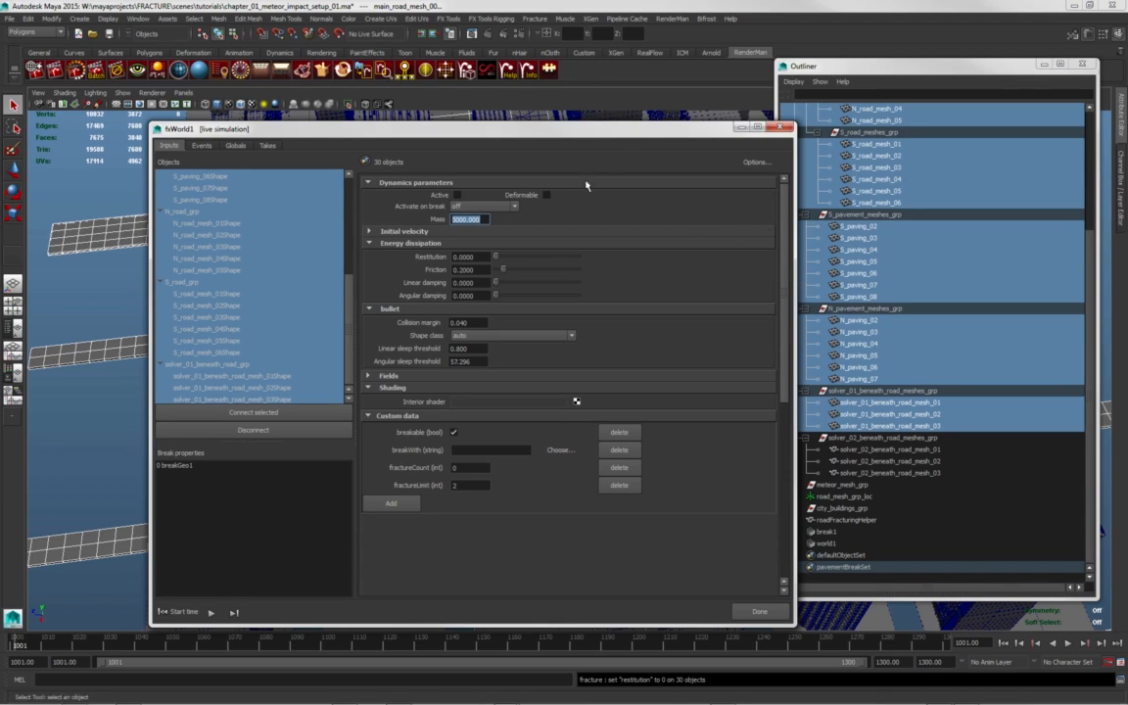
pyautogui.click(535, 17)
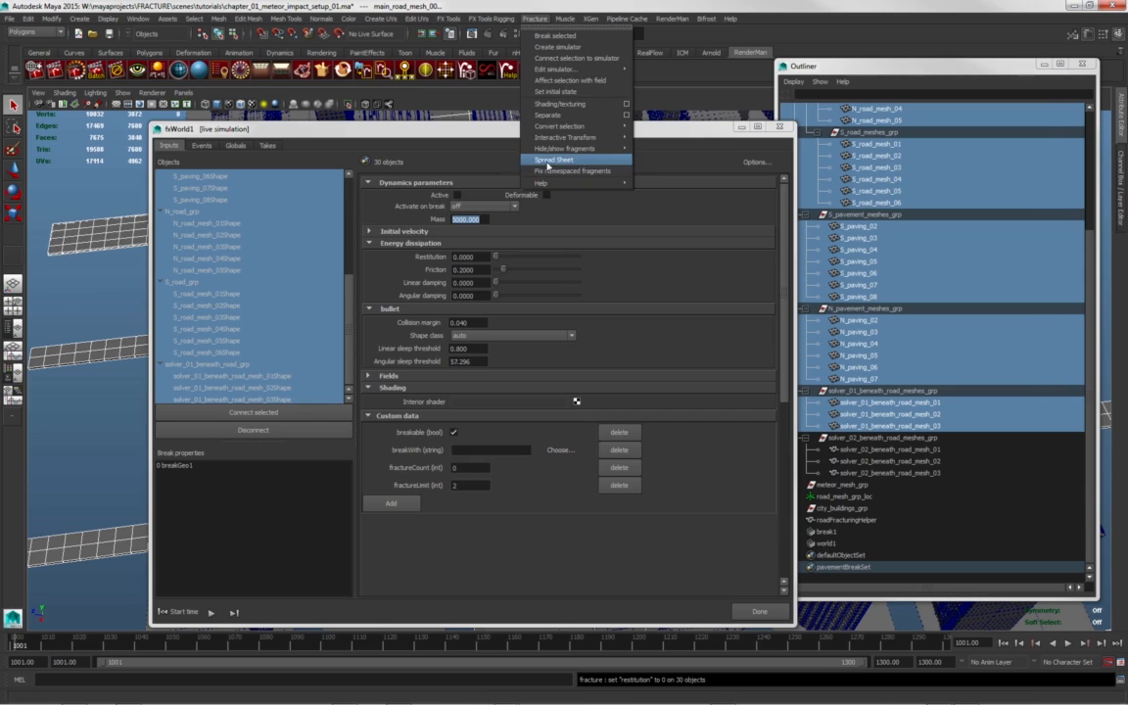
pyautogui.click(552, 160)
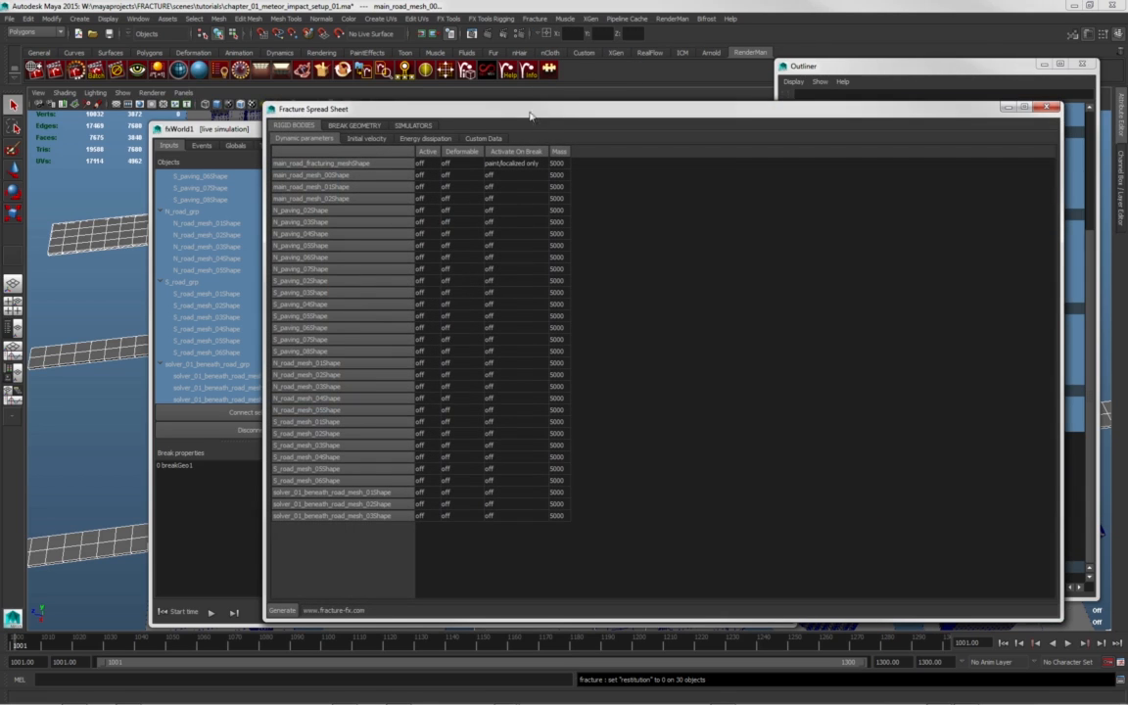
pyautogui.click(535, 18)
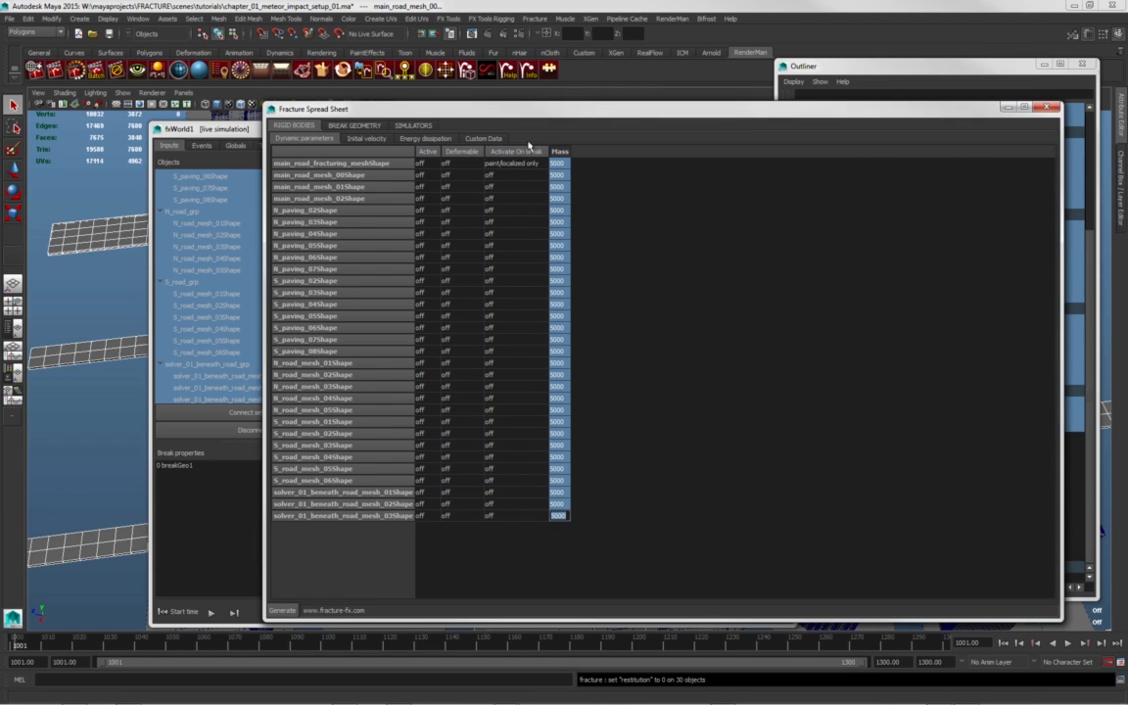
pyautogui.moveTo(702, 346)
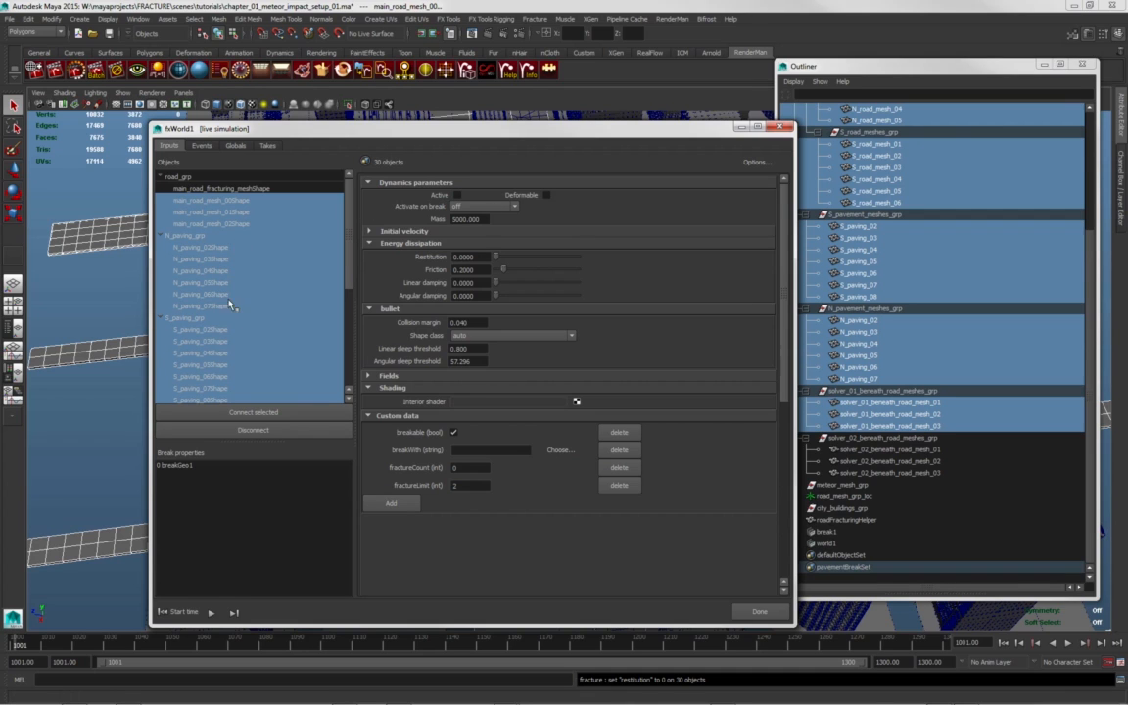
pyautogui.moveTo(600, 297)
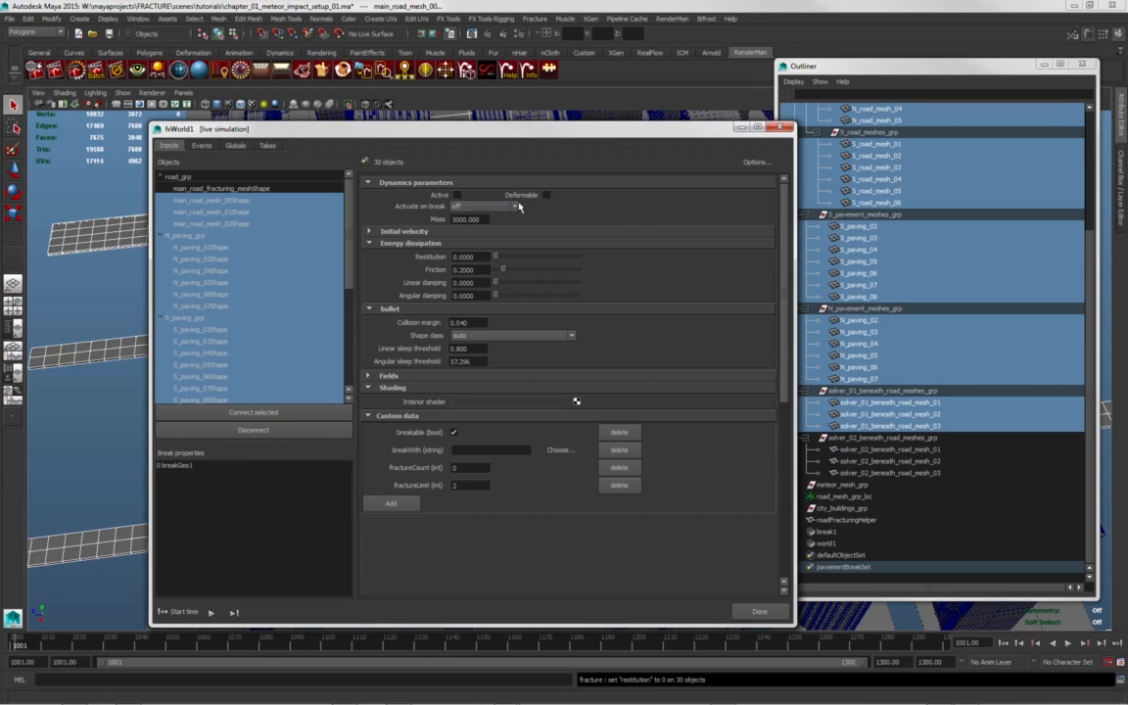
pyautogui.moveTo(690, 294)
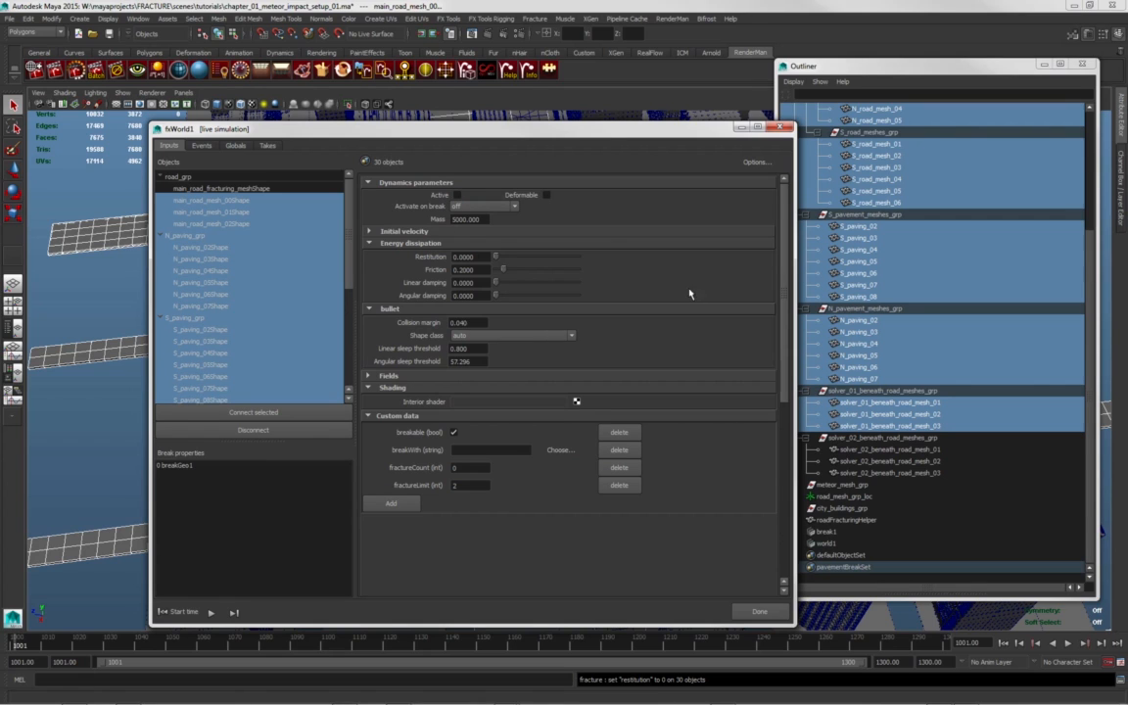
pyautogui.moveTo(725, 353)
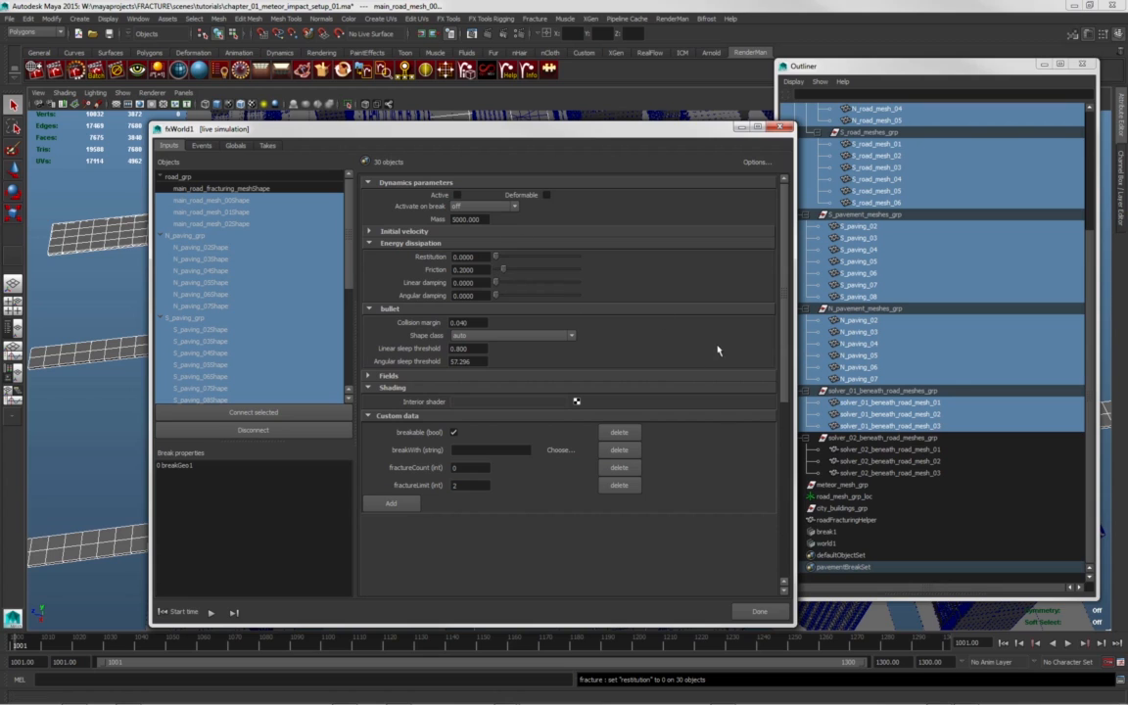
pyautogui.moveTo(351, 186)
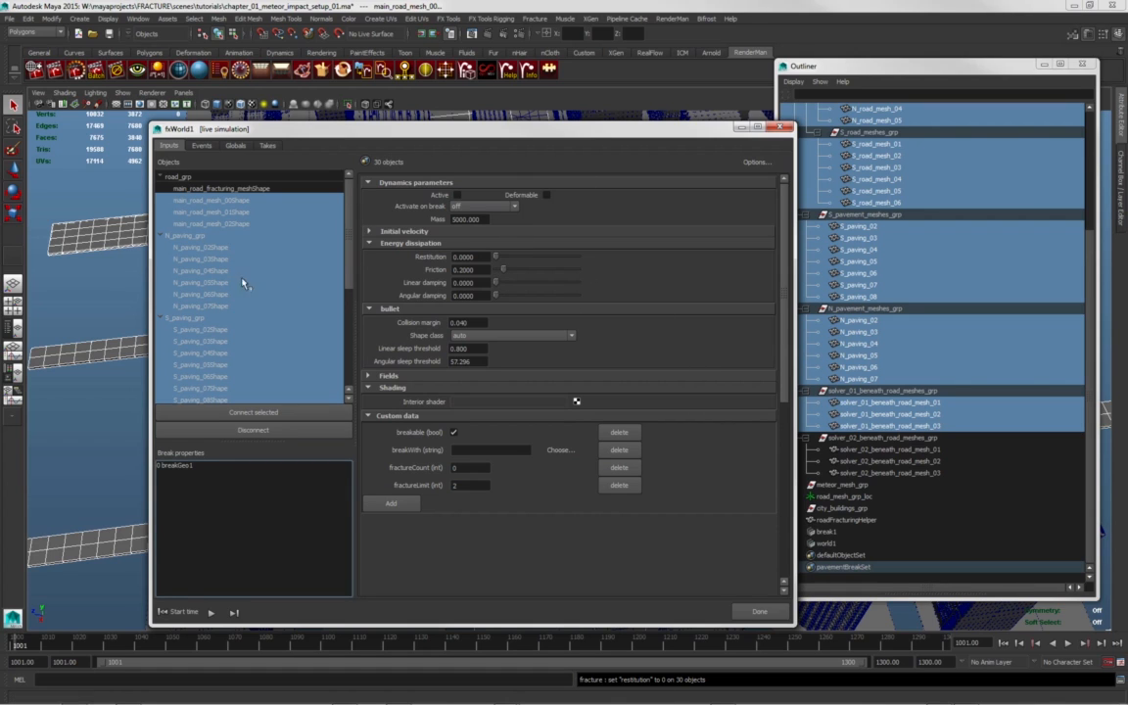
pyautogui.moveTo(275, 233)
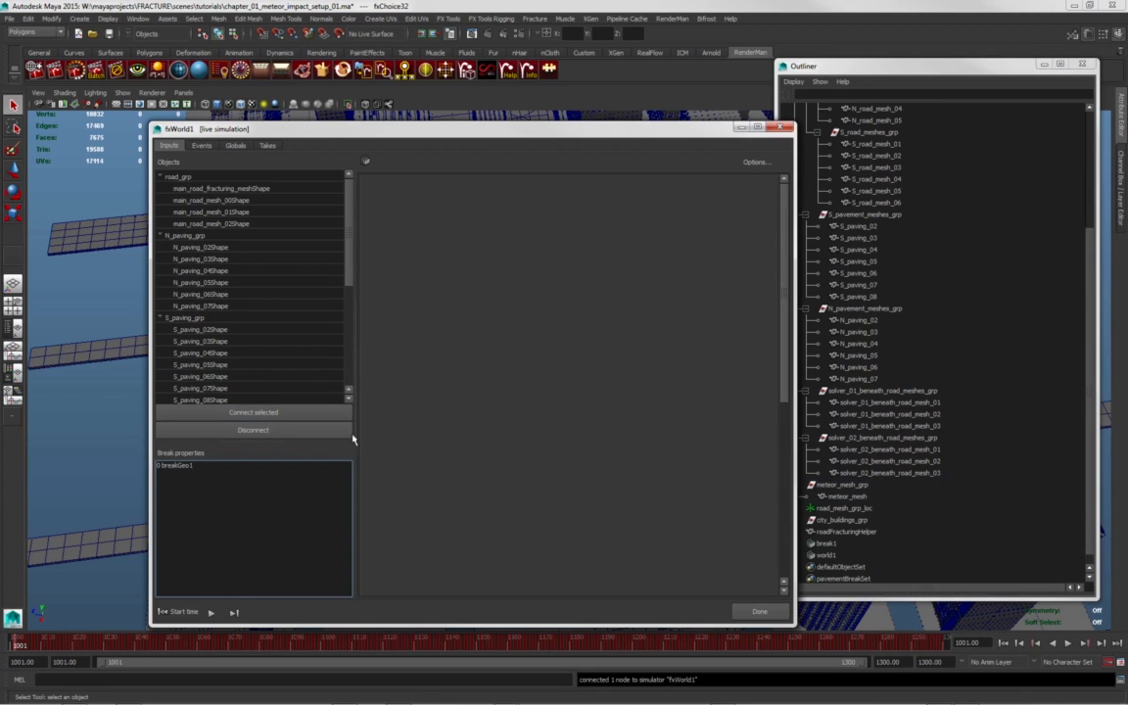
# Select roadFracturingHelper and add it to fxWorld1 with Connect selected.
pyautogui.scroll(-3)
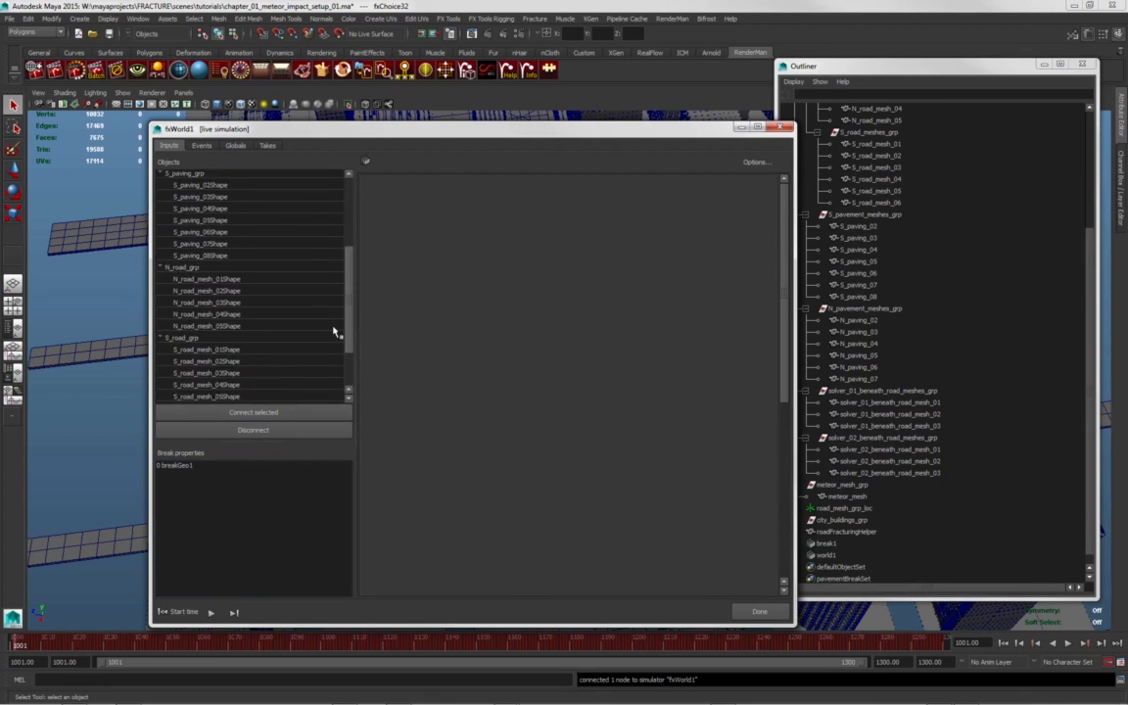
pyautogui.click(845, 495)
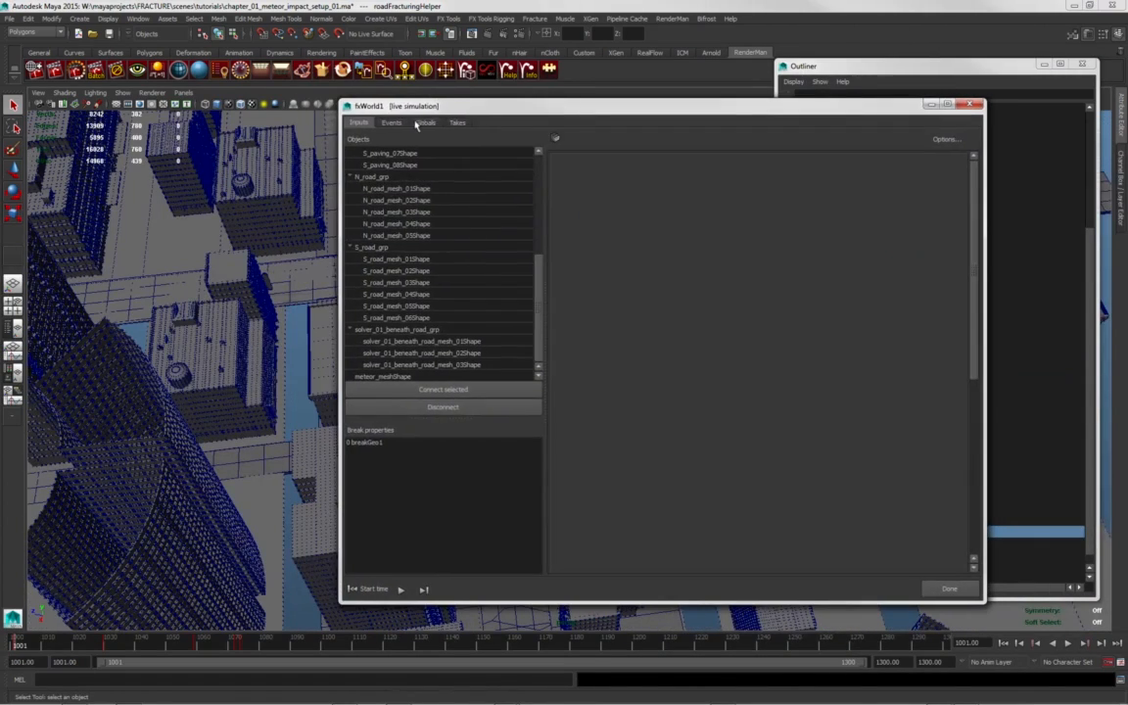
pyautogui.click(425, 122)
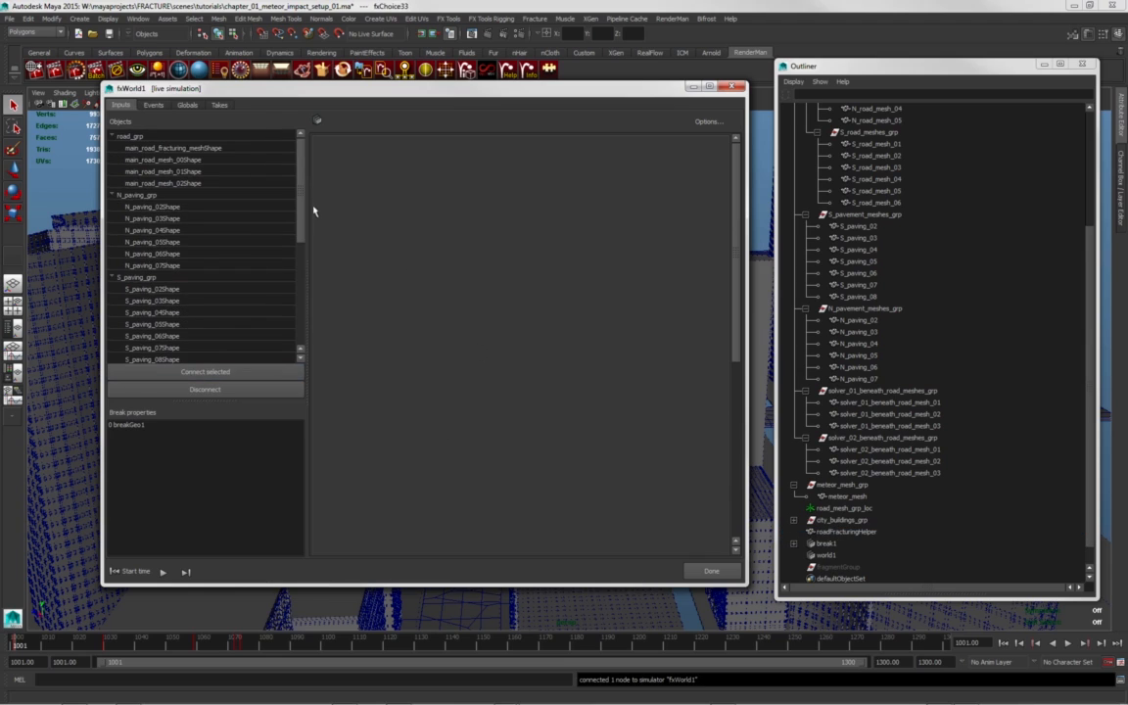
# Set roadFracturingHelperShape restitution to 0, then review globals and the initialize and collide-break-once events.
pyautogui.scroll(-3)
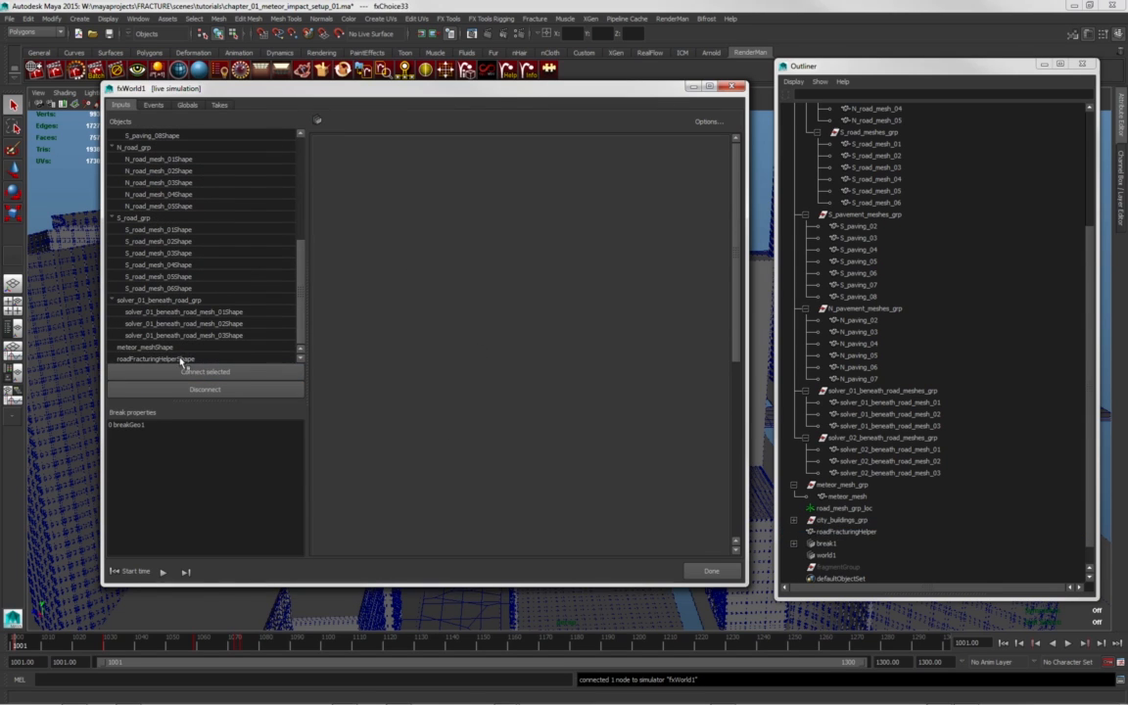
pyautogui.click(154, 358)
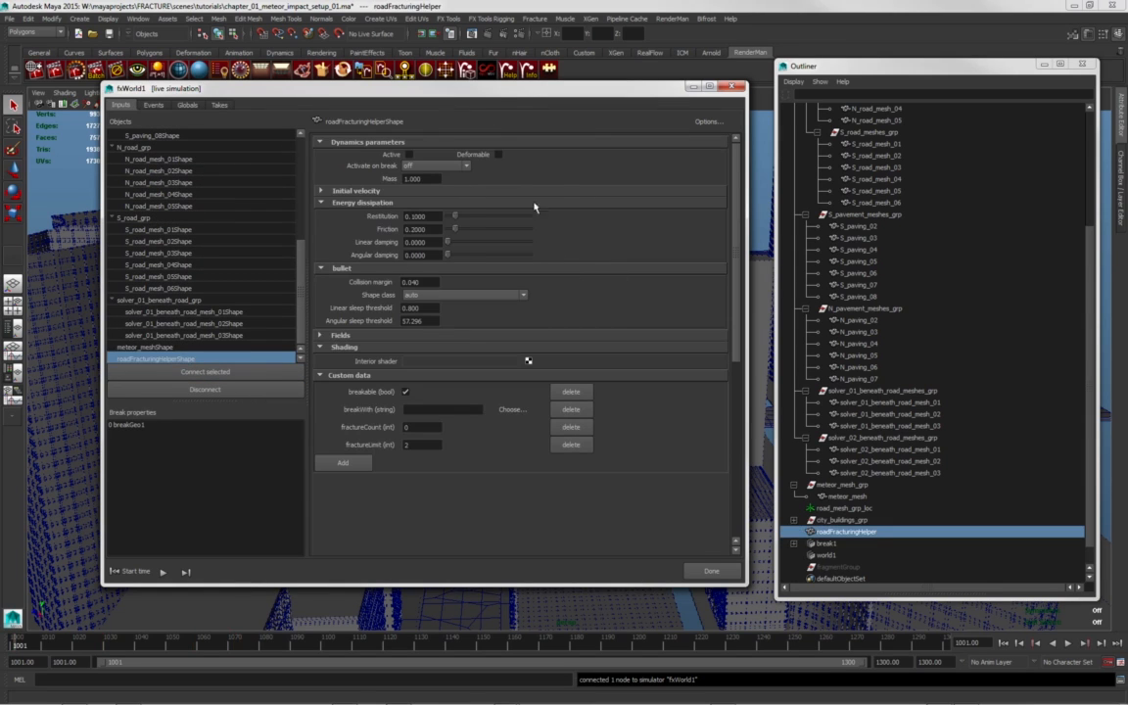
pyautogui.moveTo(462, 223)
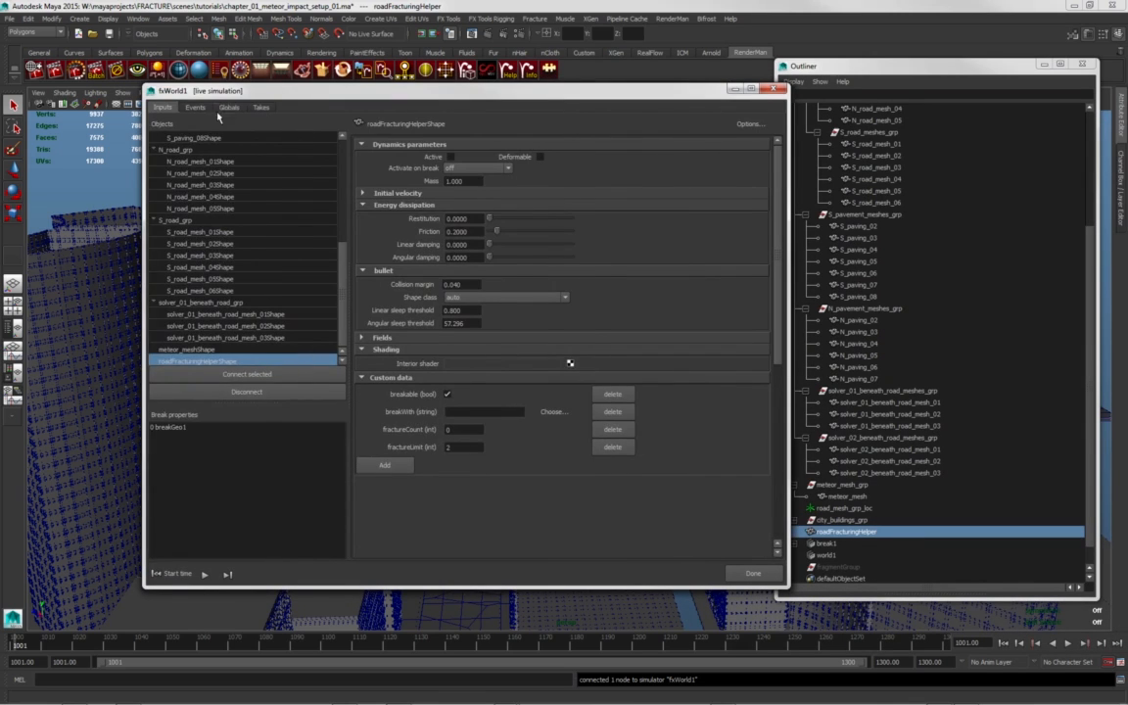
pyautogui.click(228, 107)
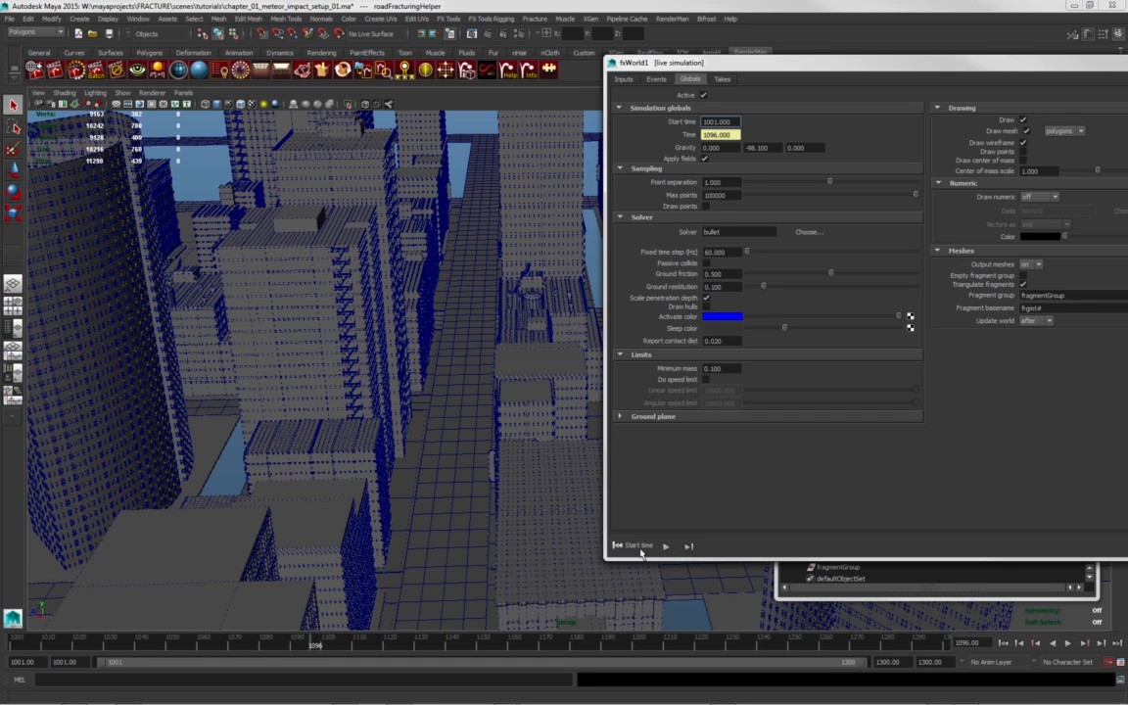
pyautogui.click(655, 79)
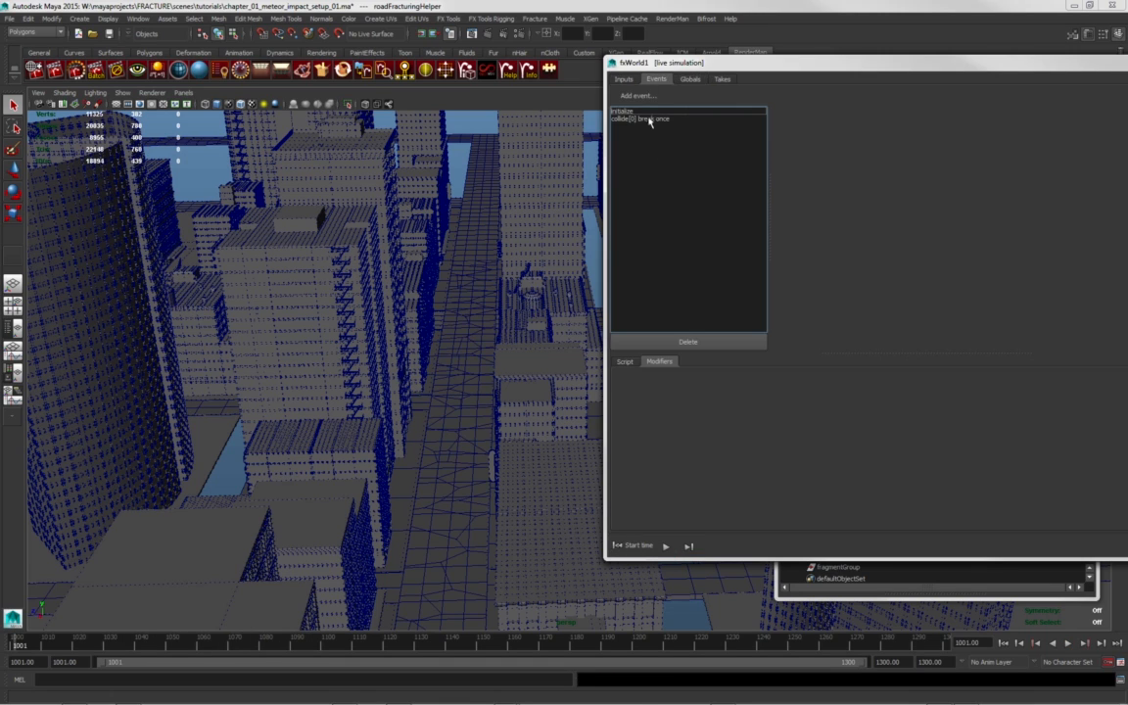